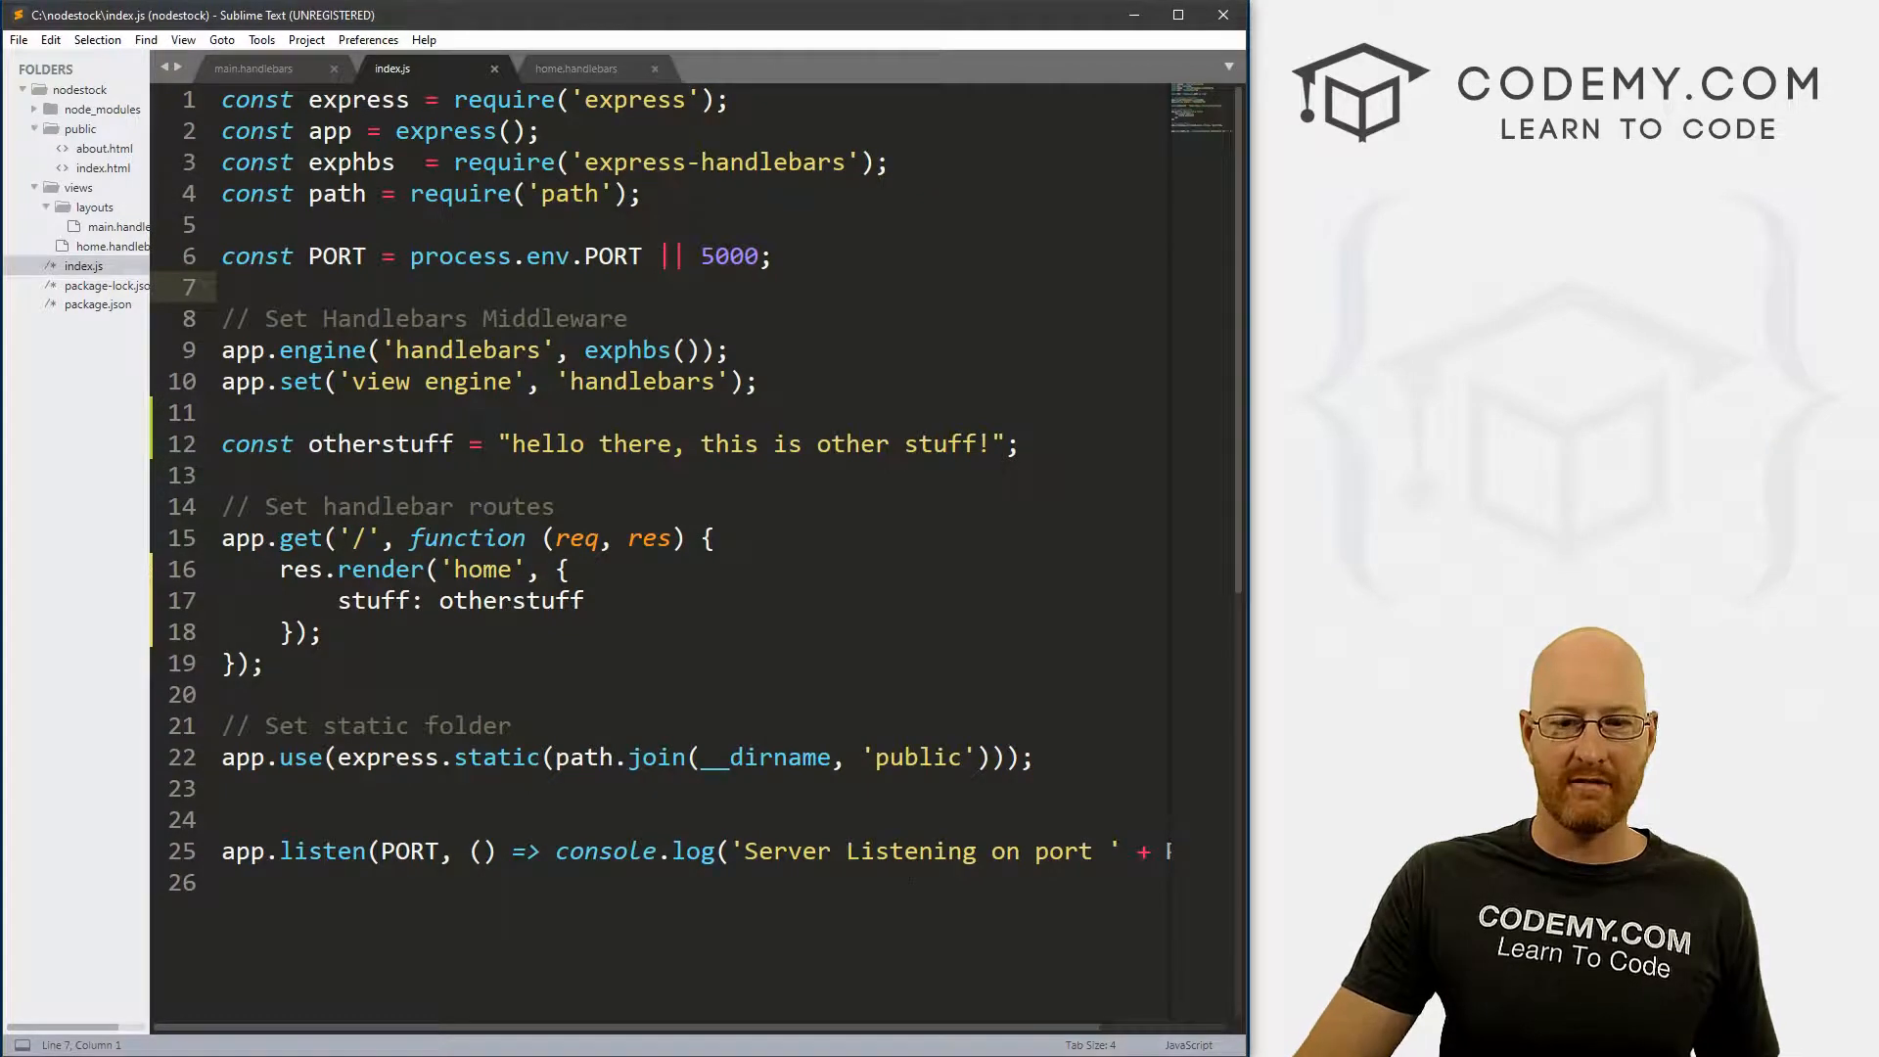
- Copy the 'git config --global user.name' command from the codemy.com/git tutorial page
key("ctrl+a")
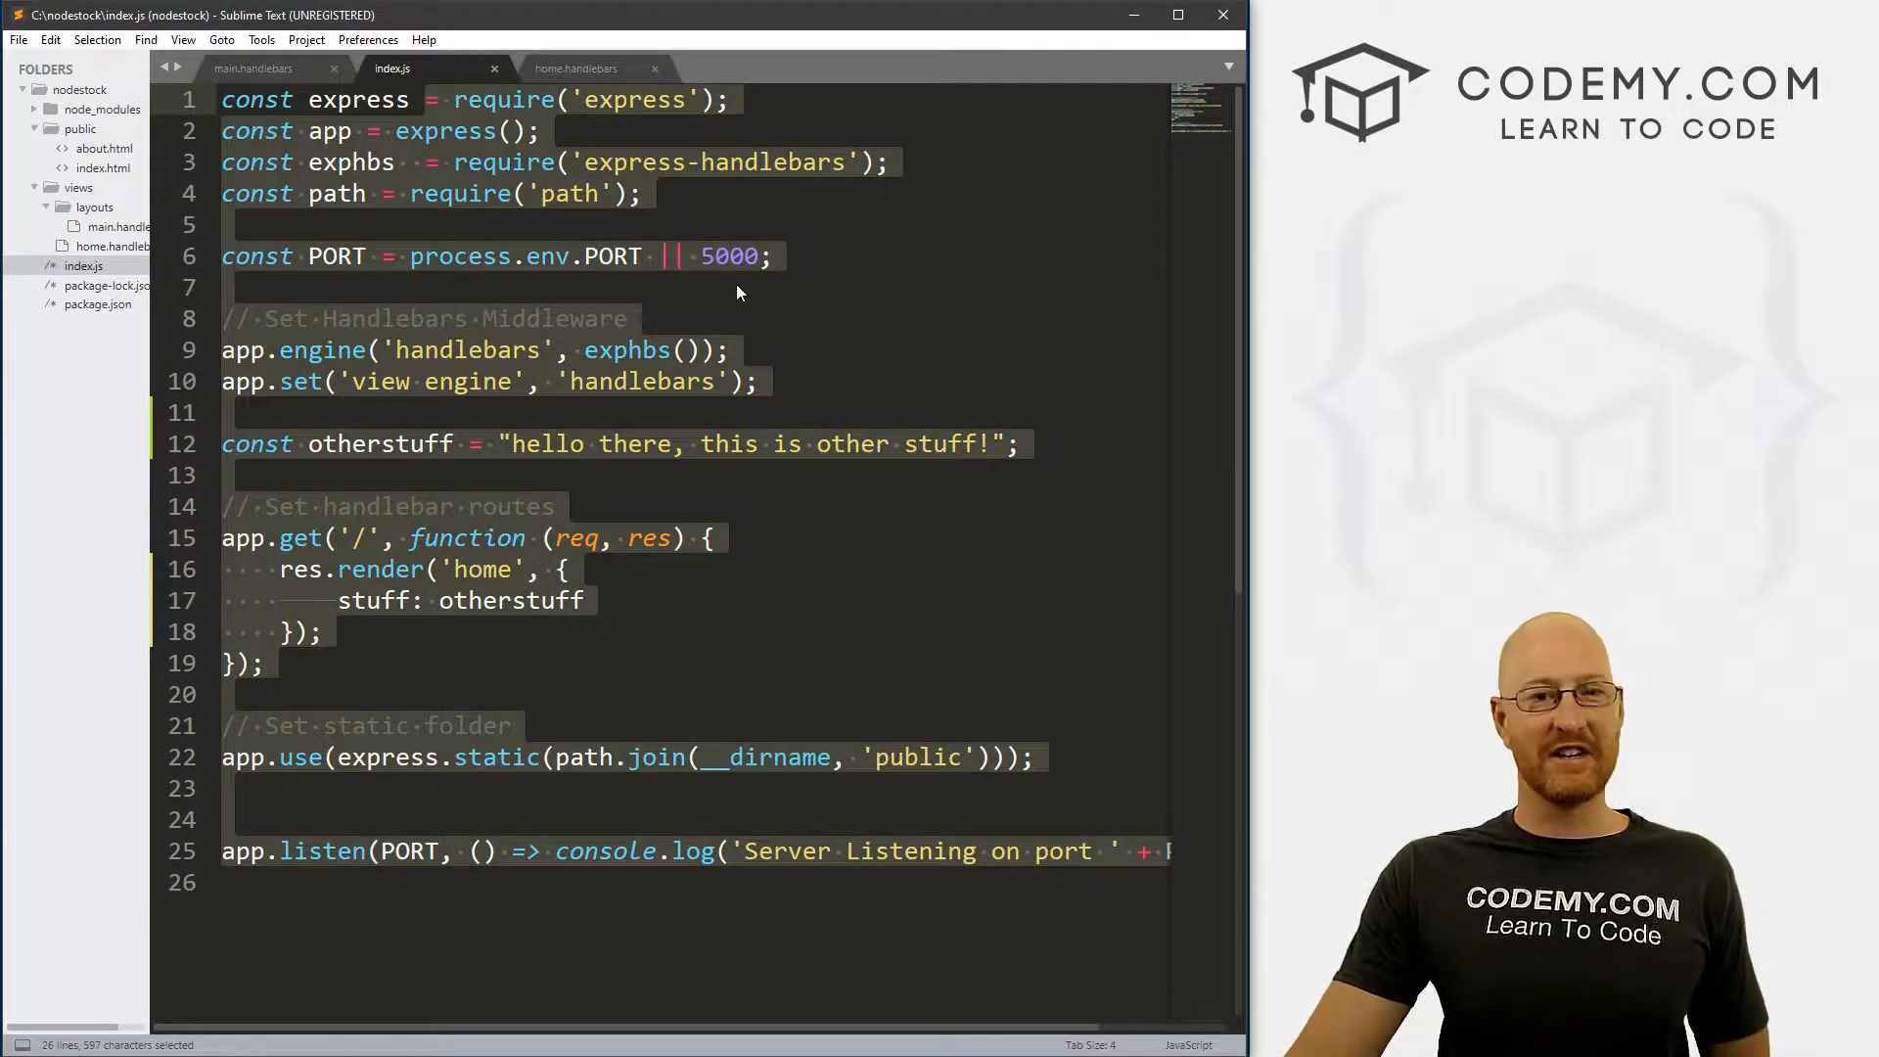
left_click(802, 324)
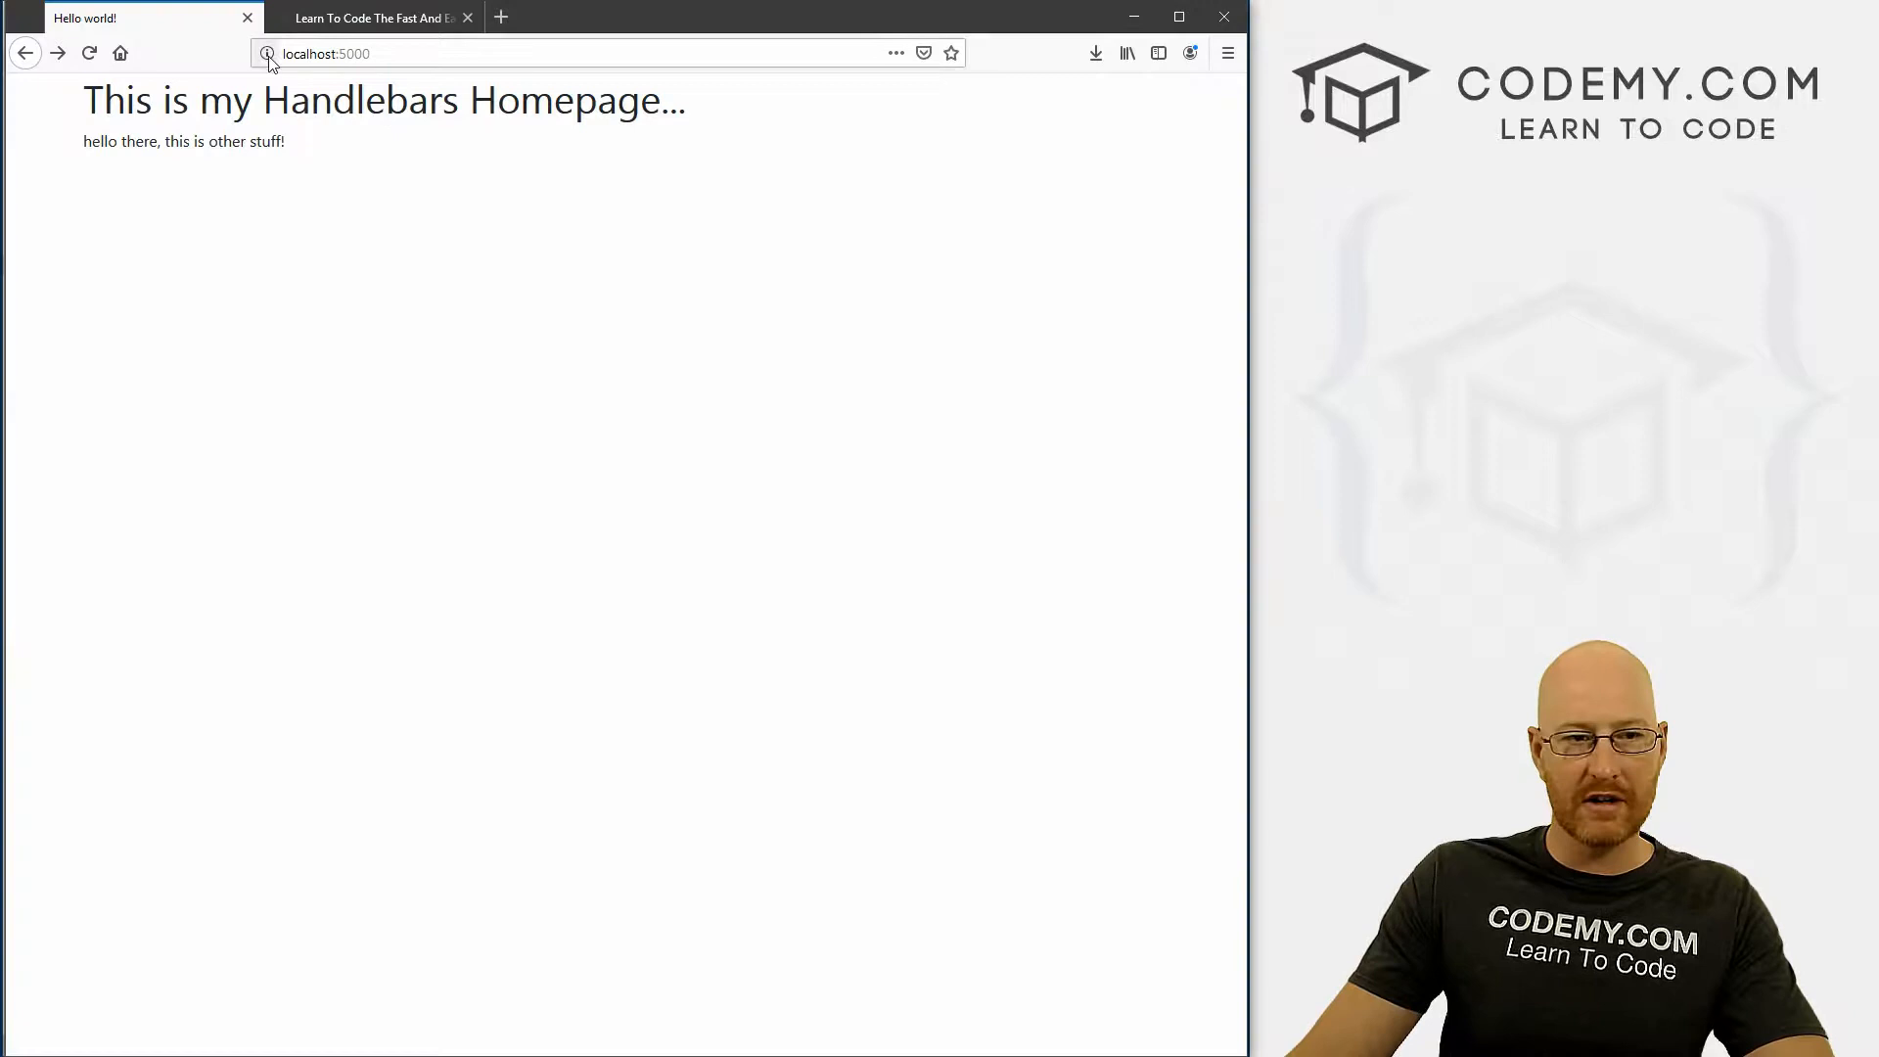
left_click(364, 17)
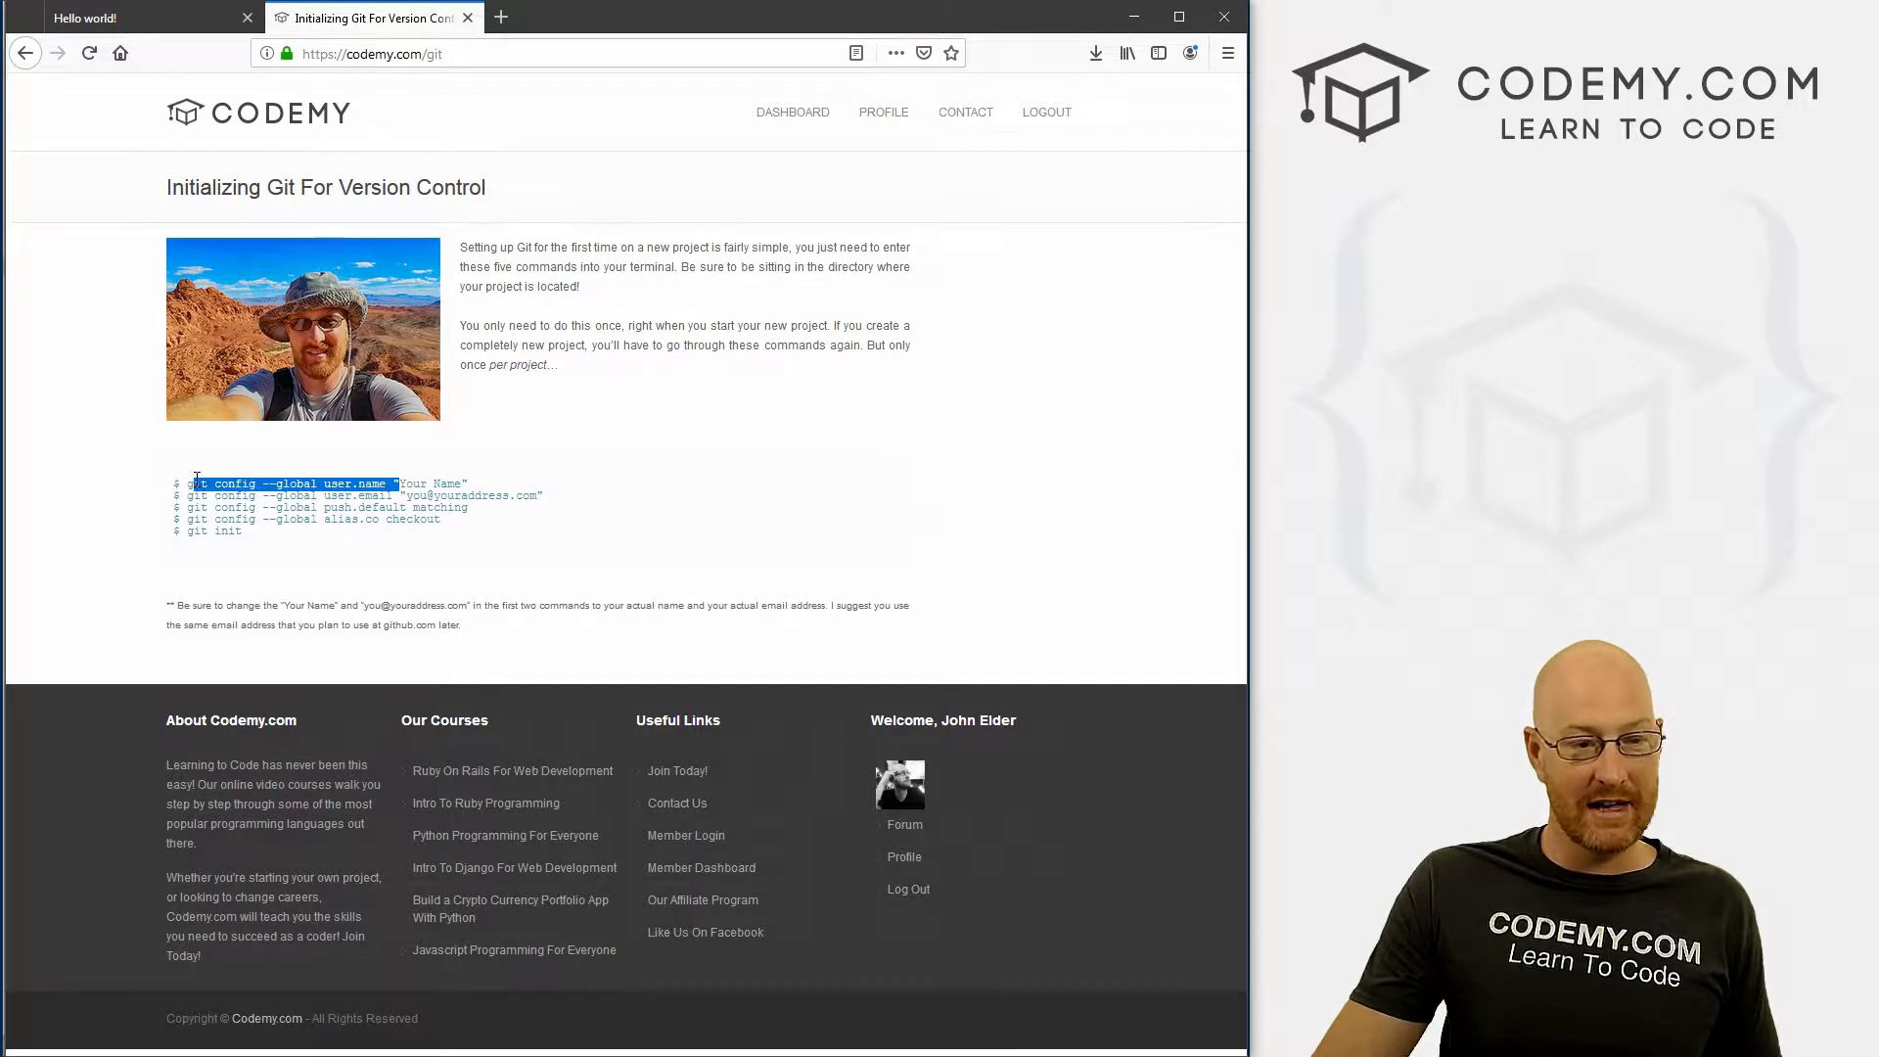
right_click(293, 483)
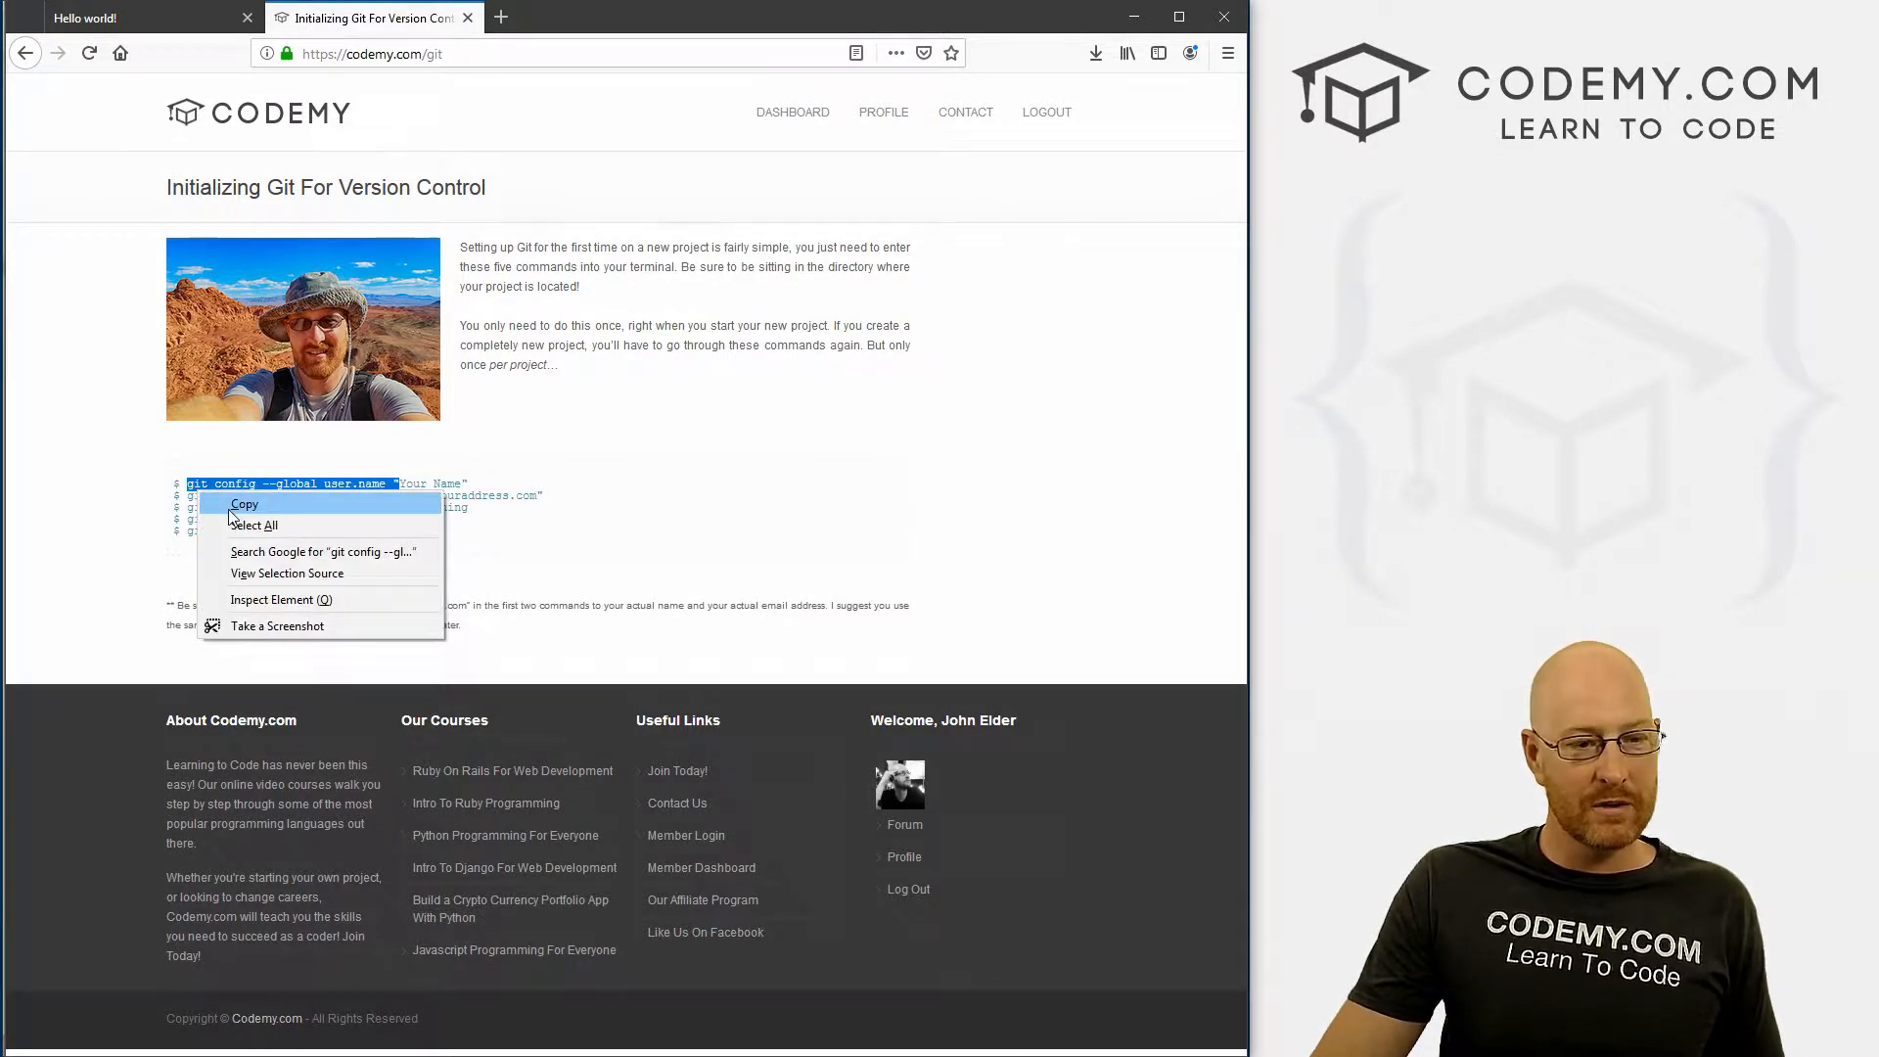
left_click(244, 503)
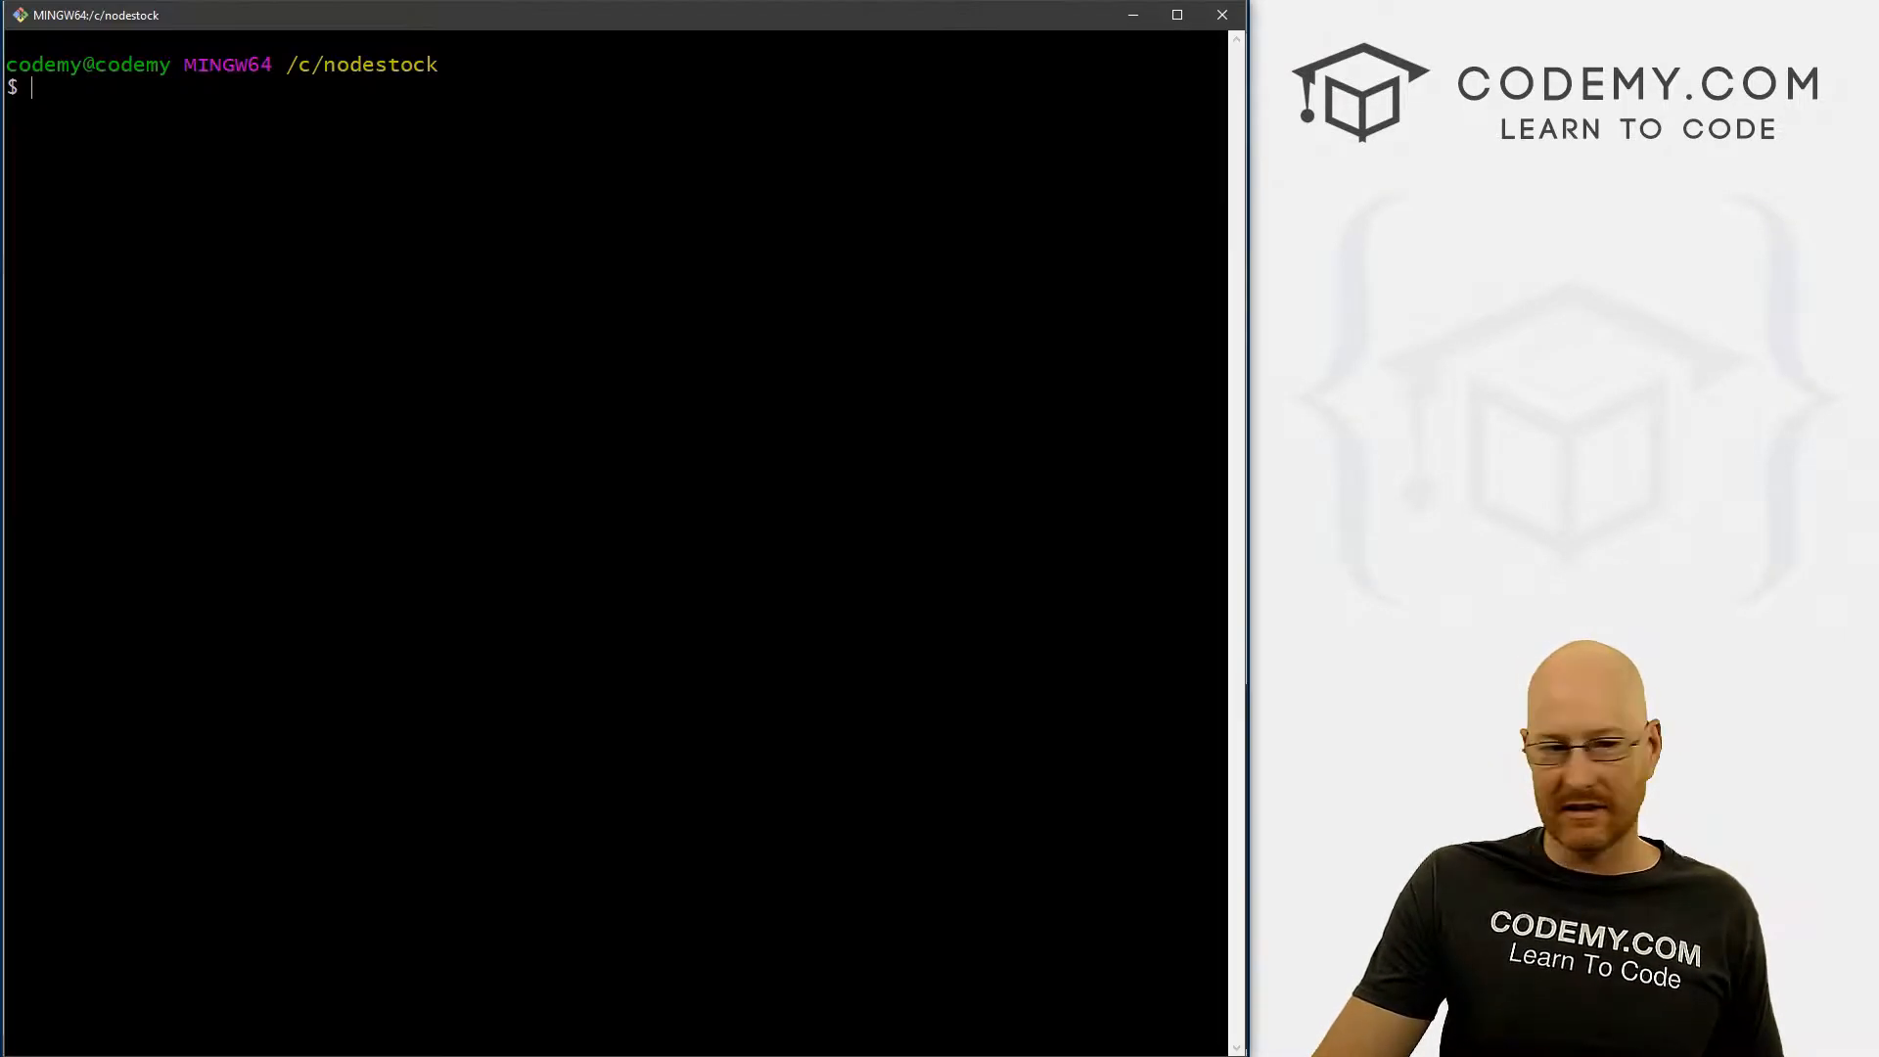
type("git config --global user.name \"")
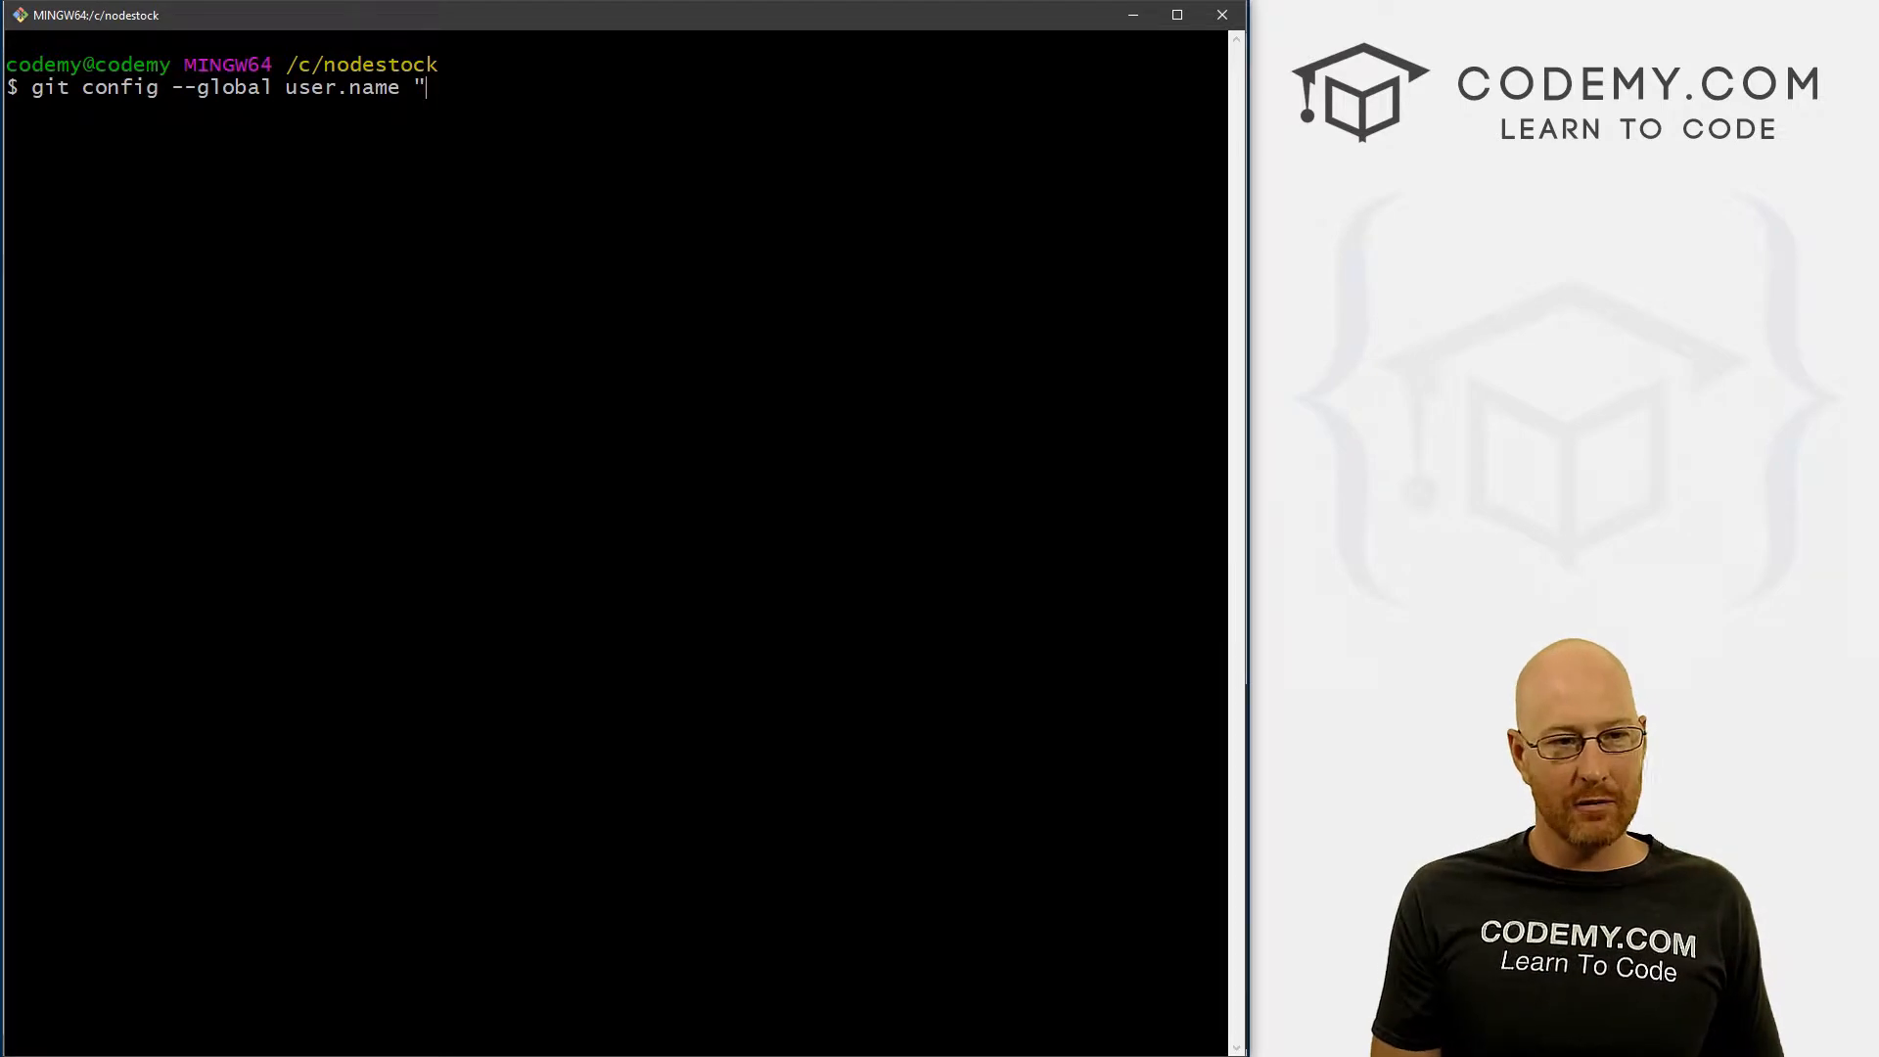
type("Joh")
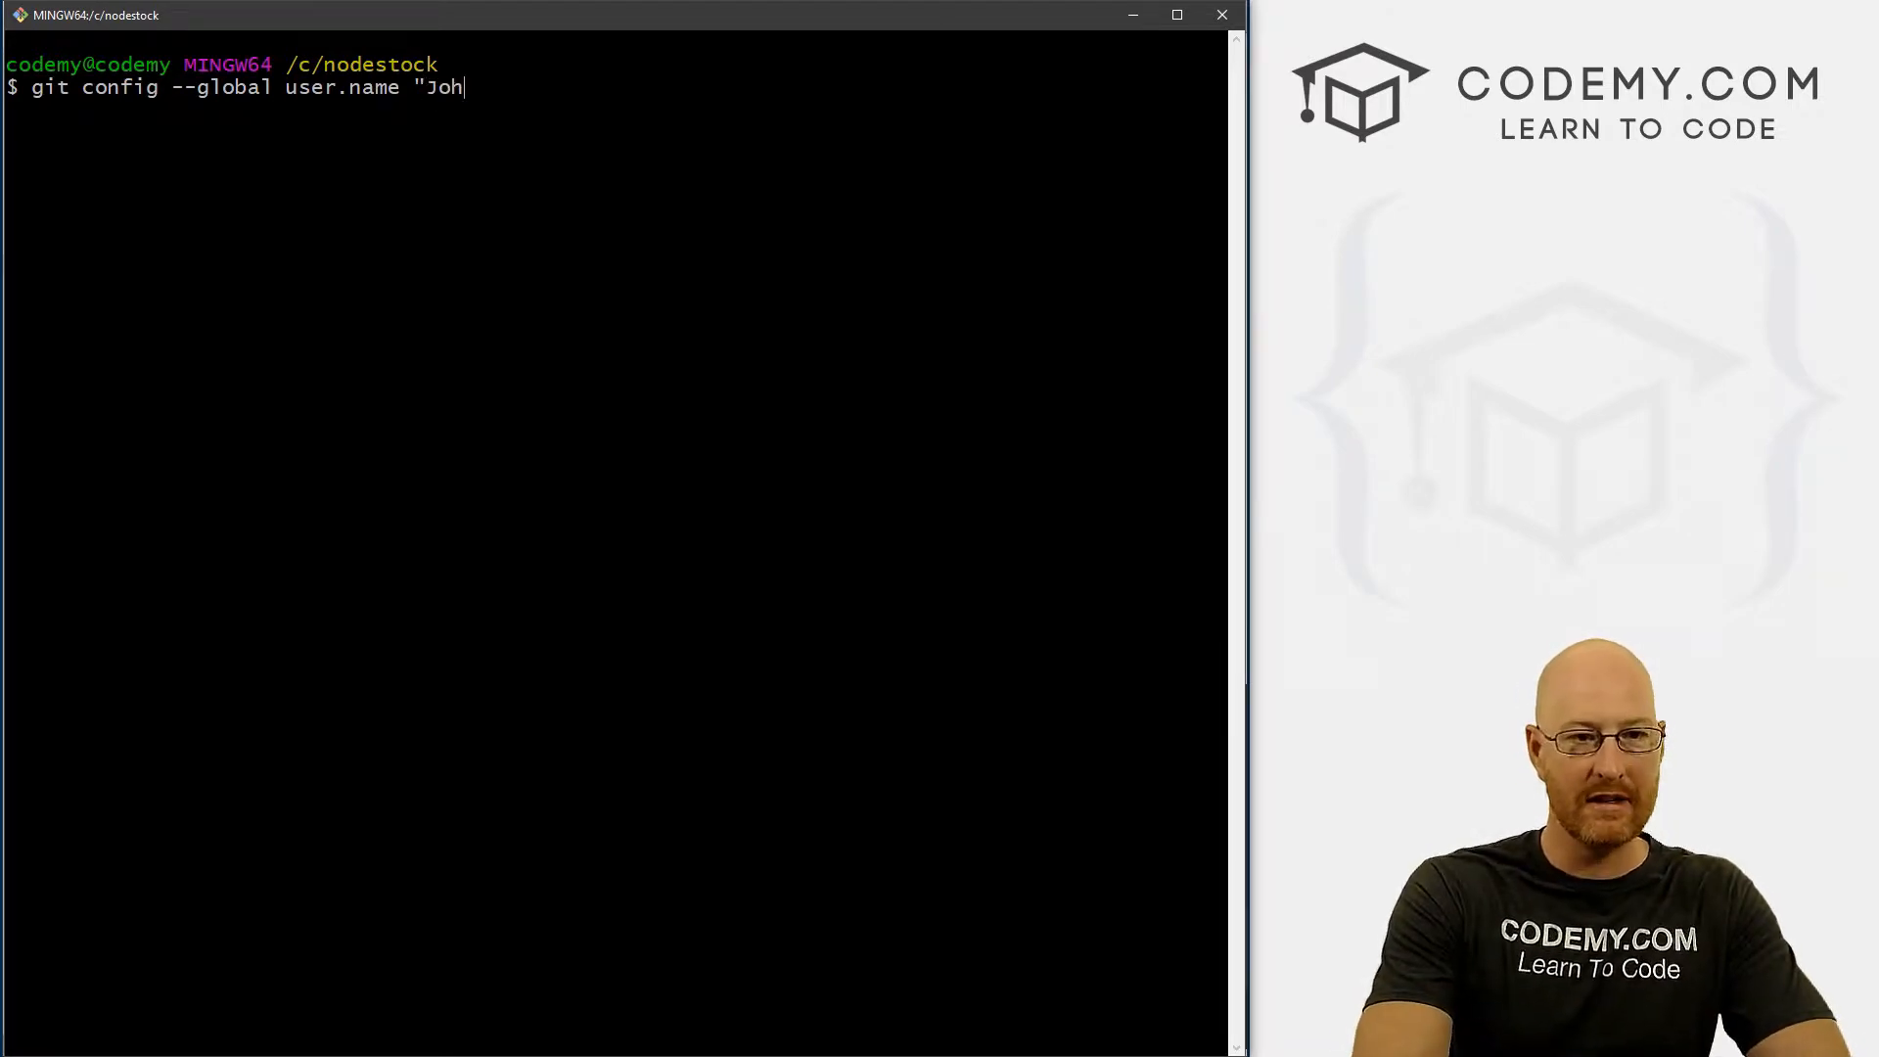
type("n Elder")
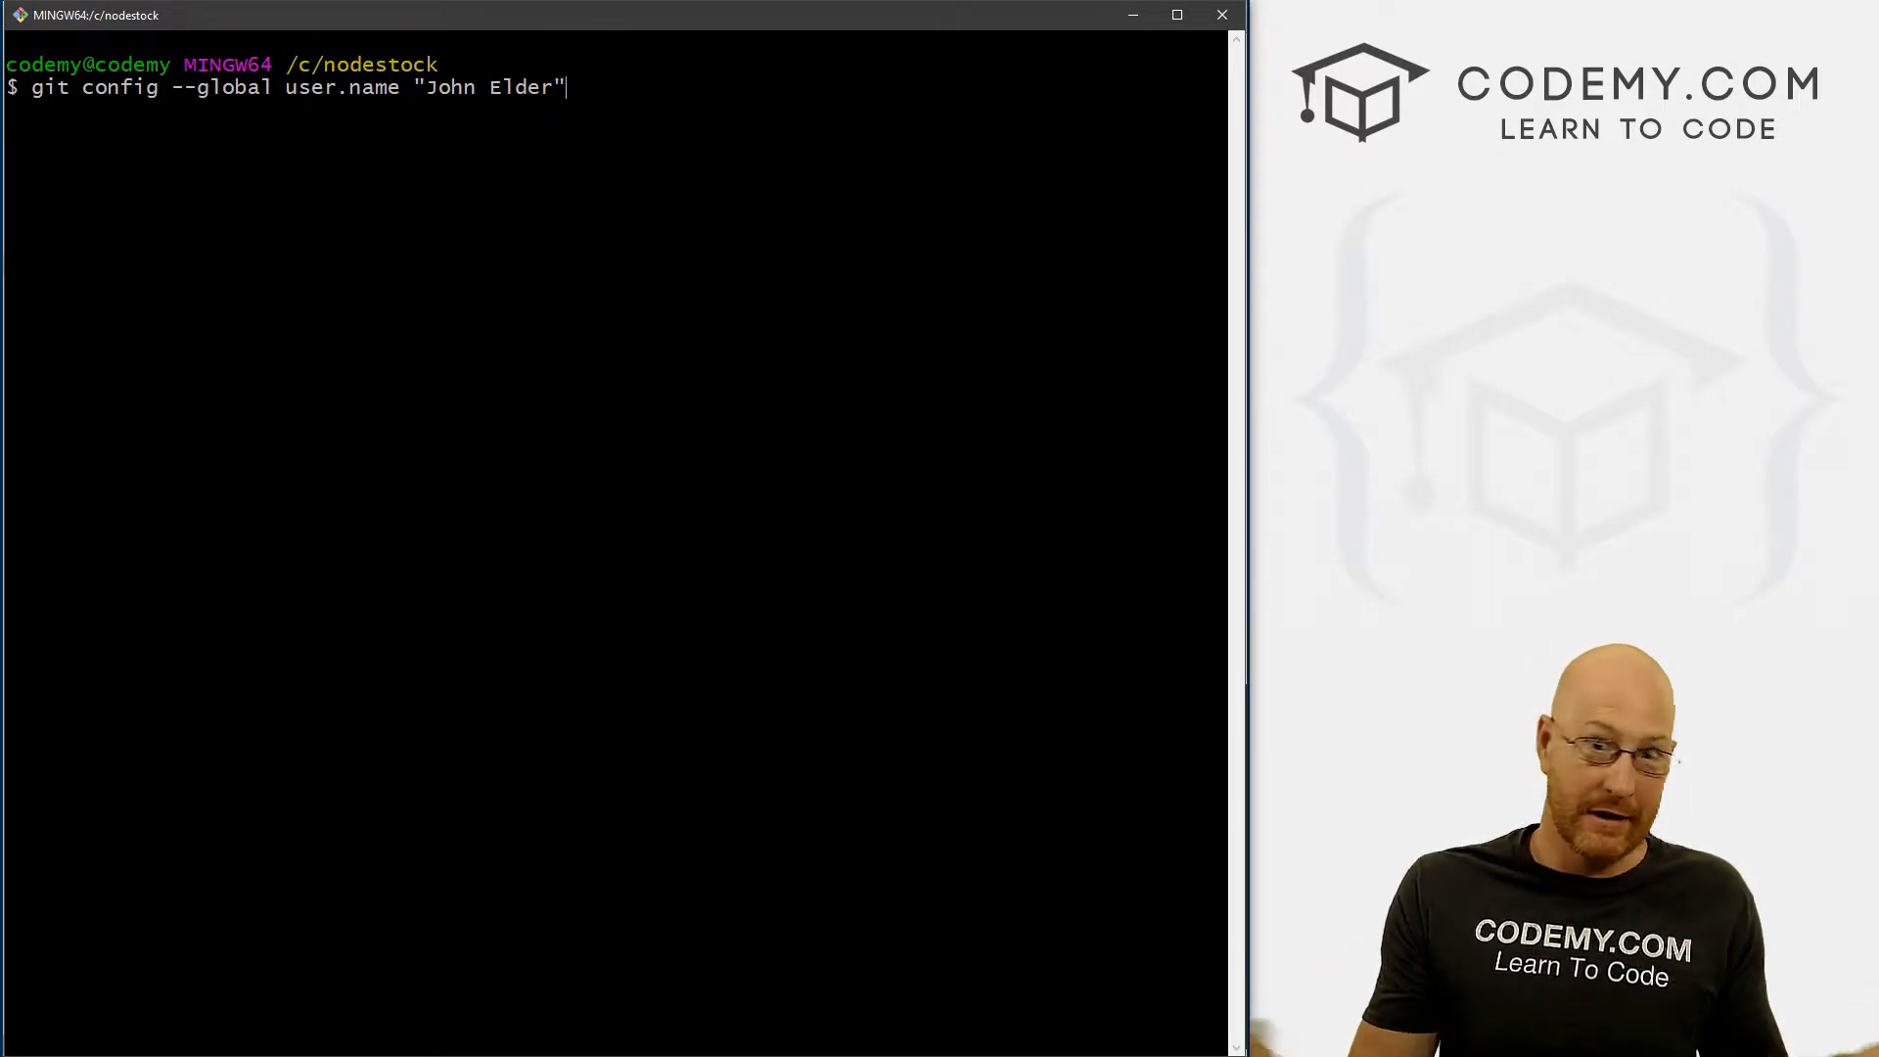
key("Enter")
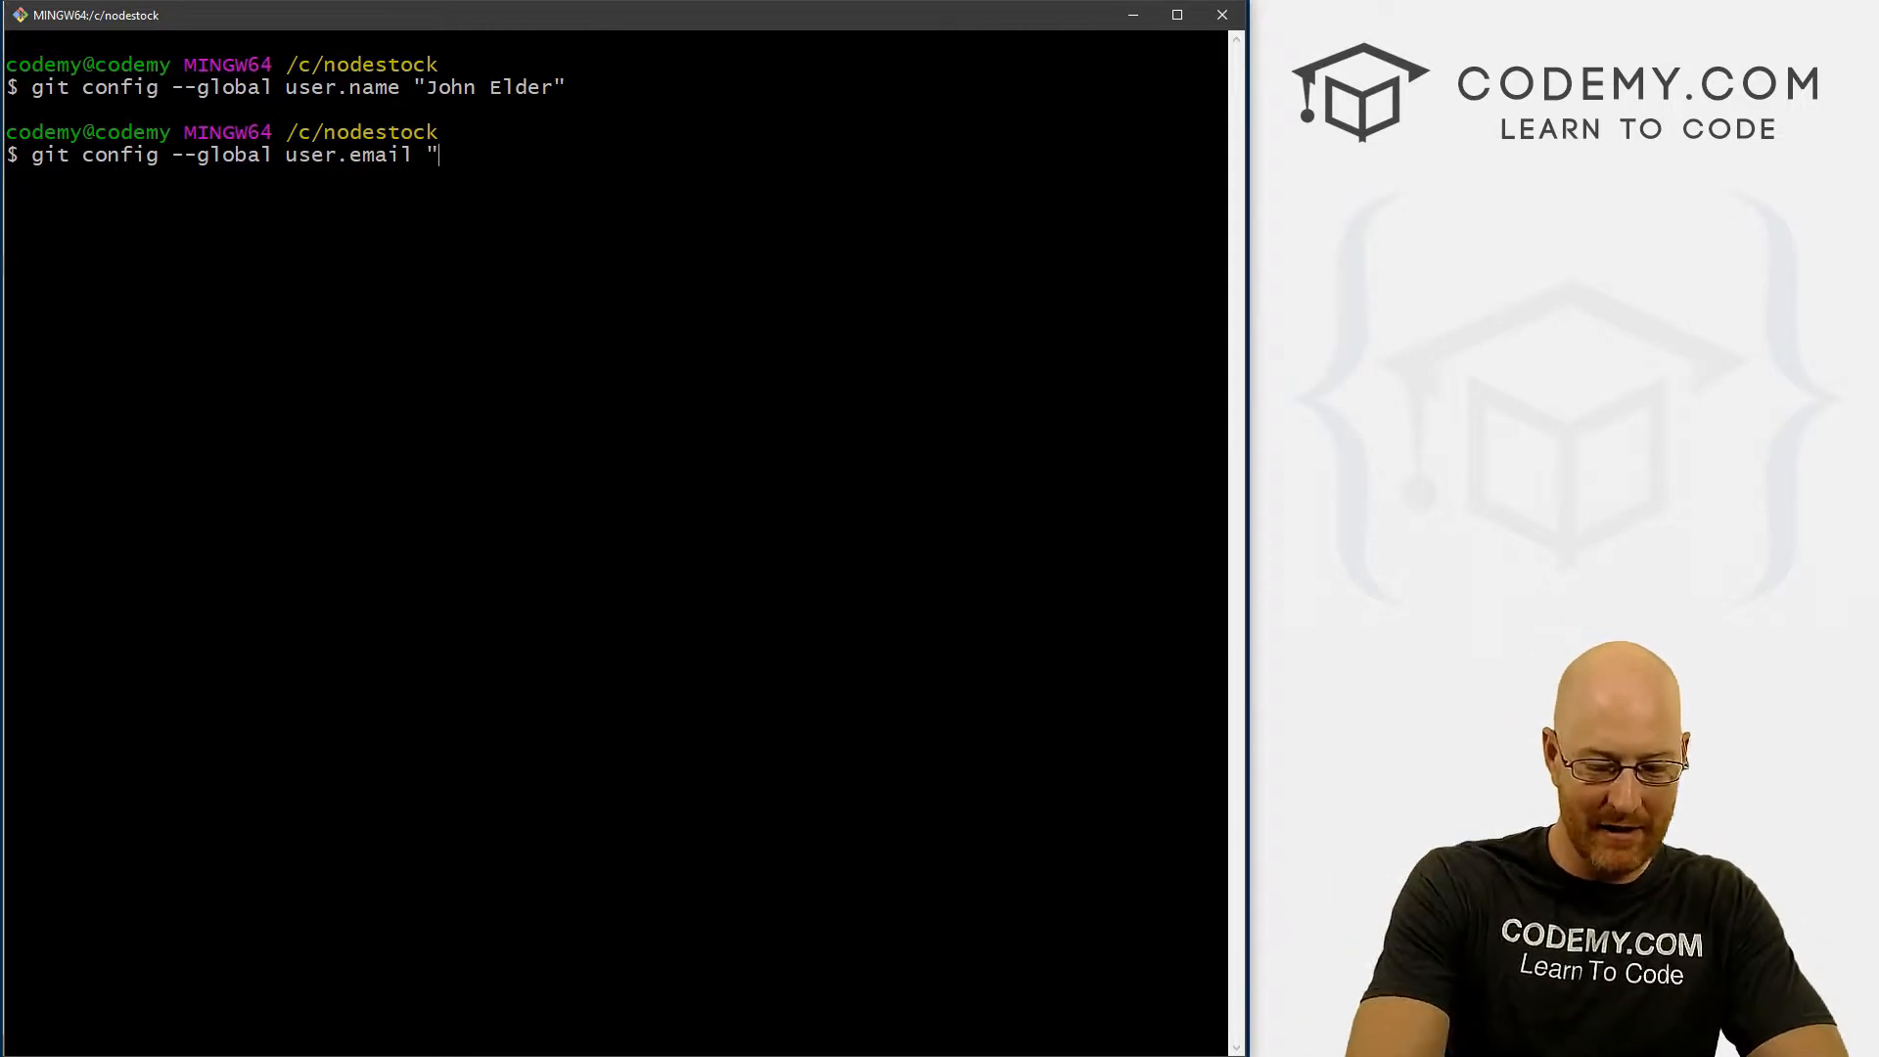
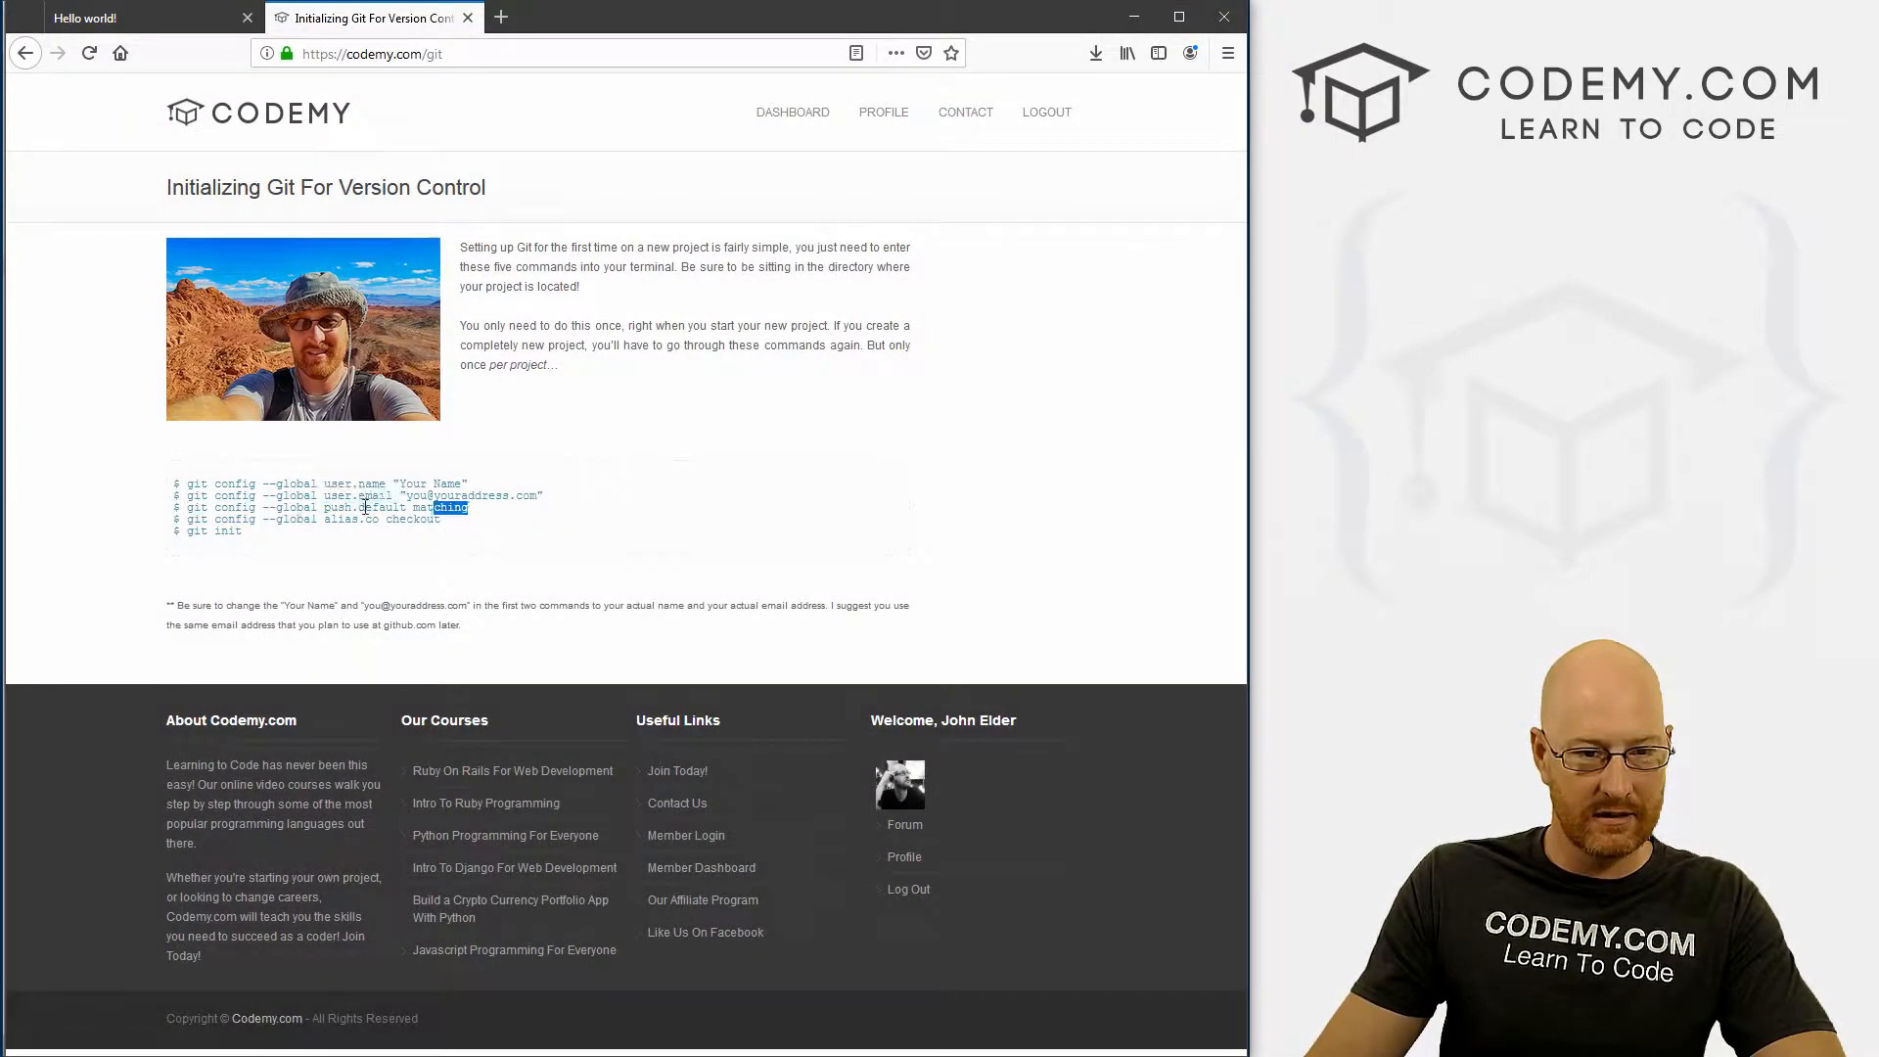
- Select the 'git config --global push.default matching' line in the tutorial's code block
triple_click(324, 506)
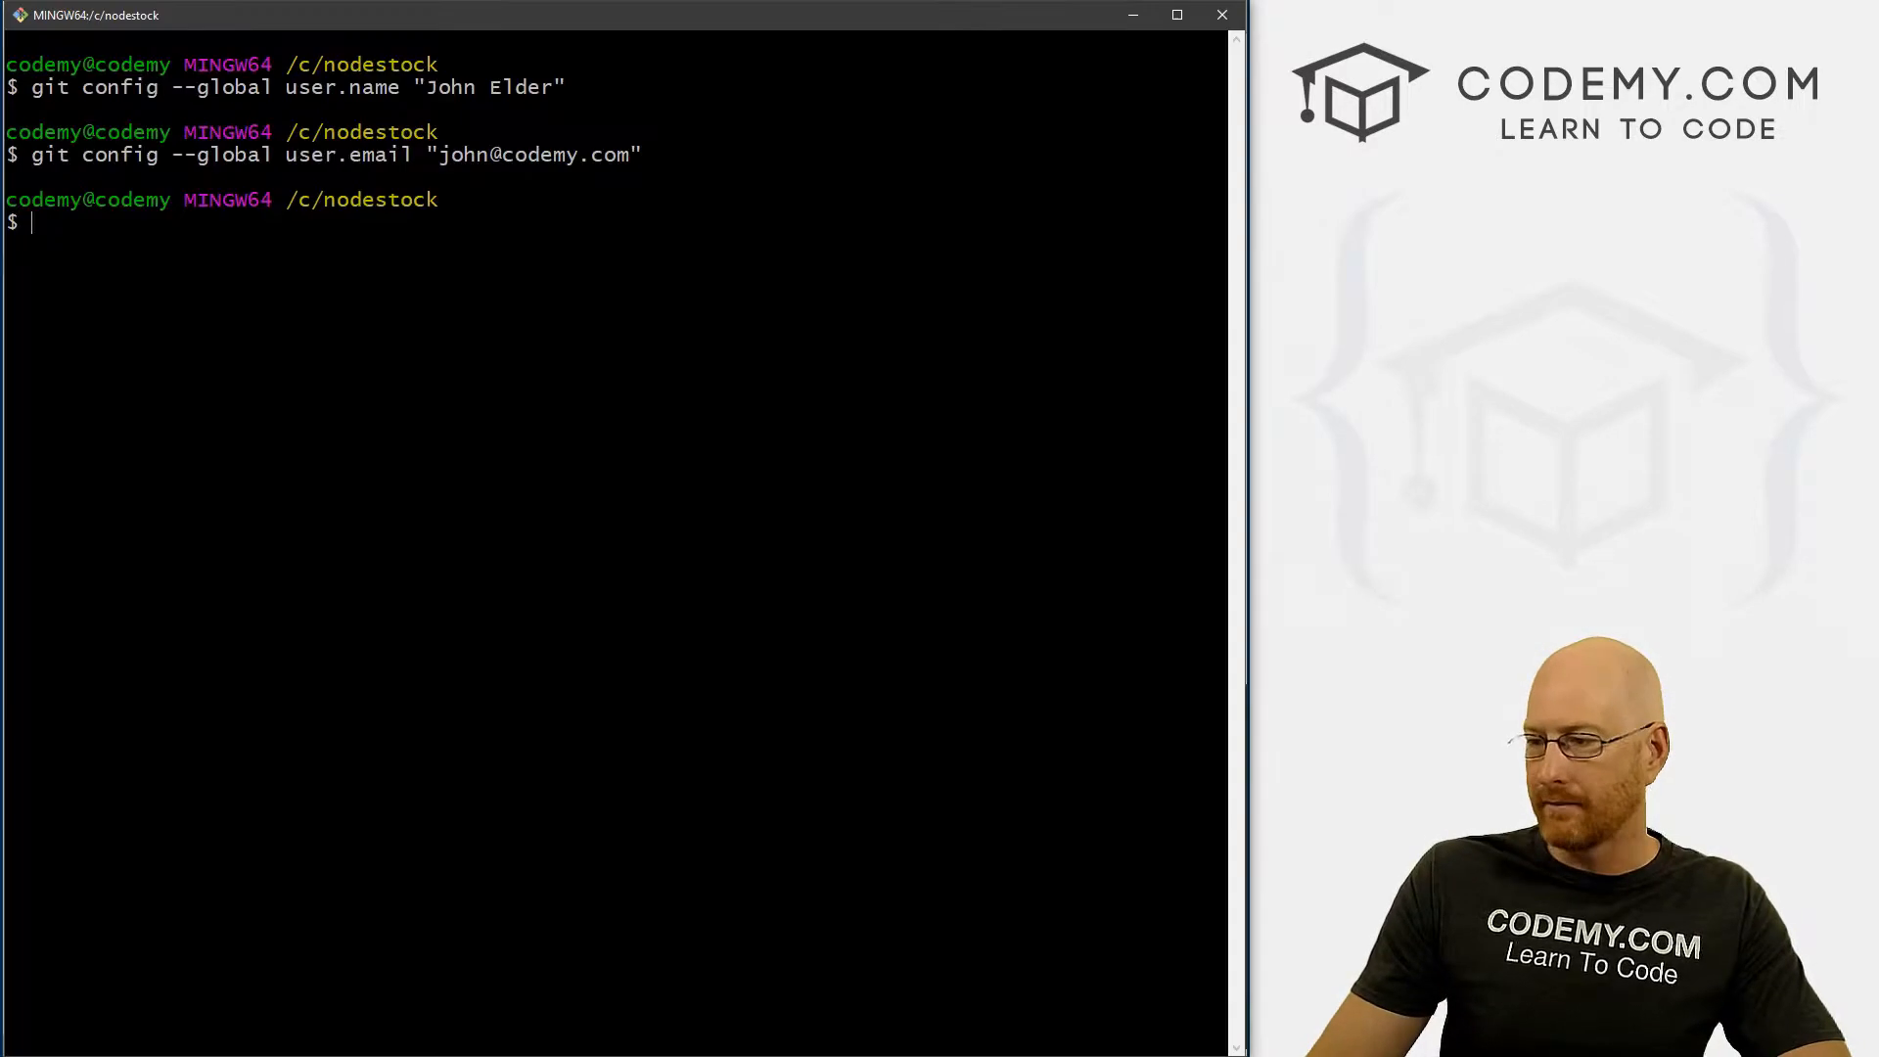
- Enter 'git config --global push.default matching' in Git Bash
type("git config --global push.default matching")
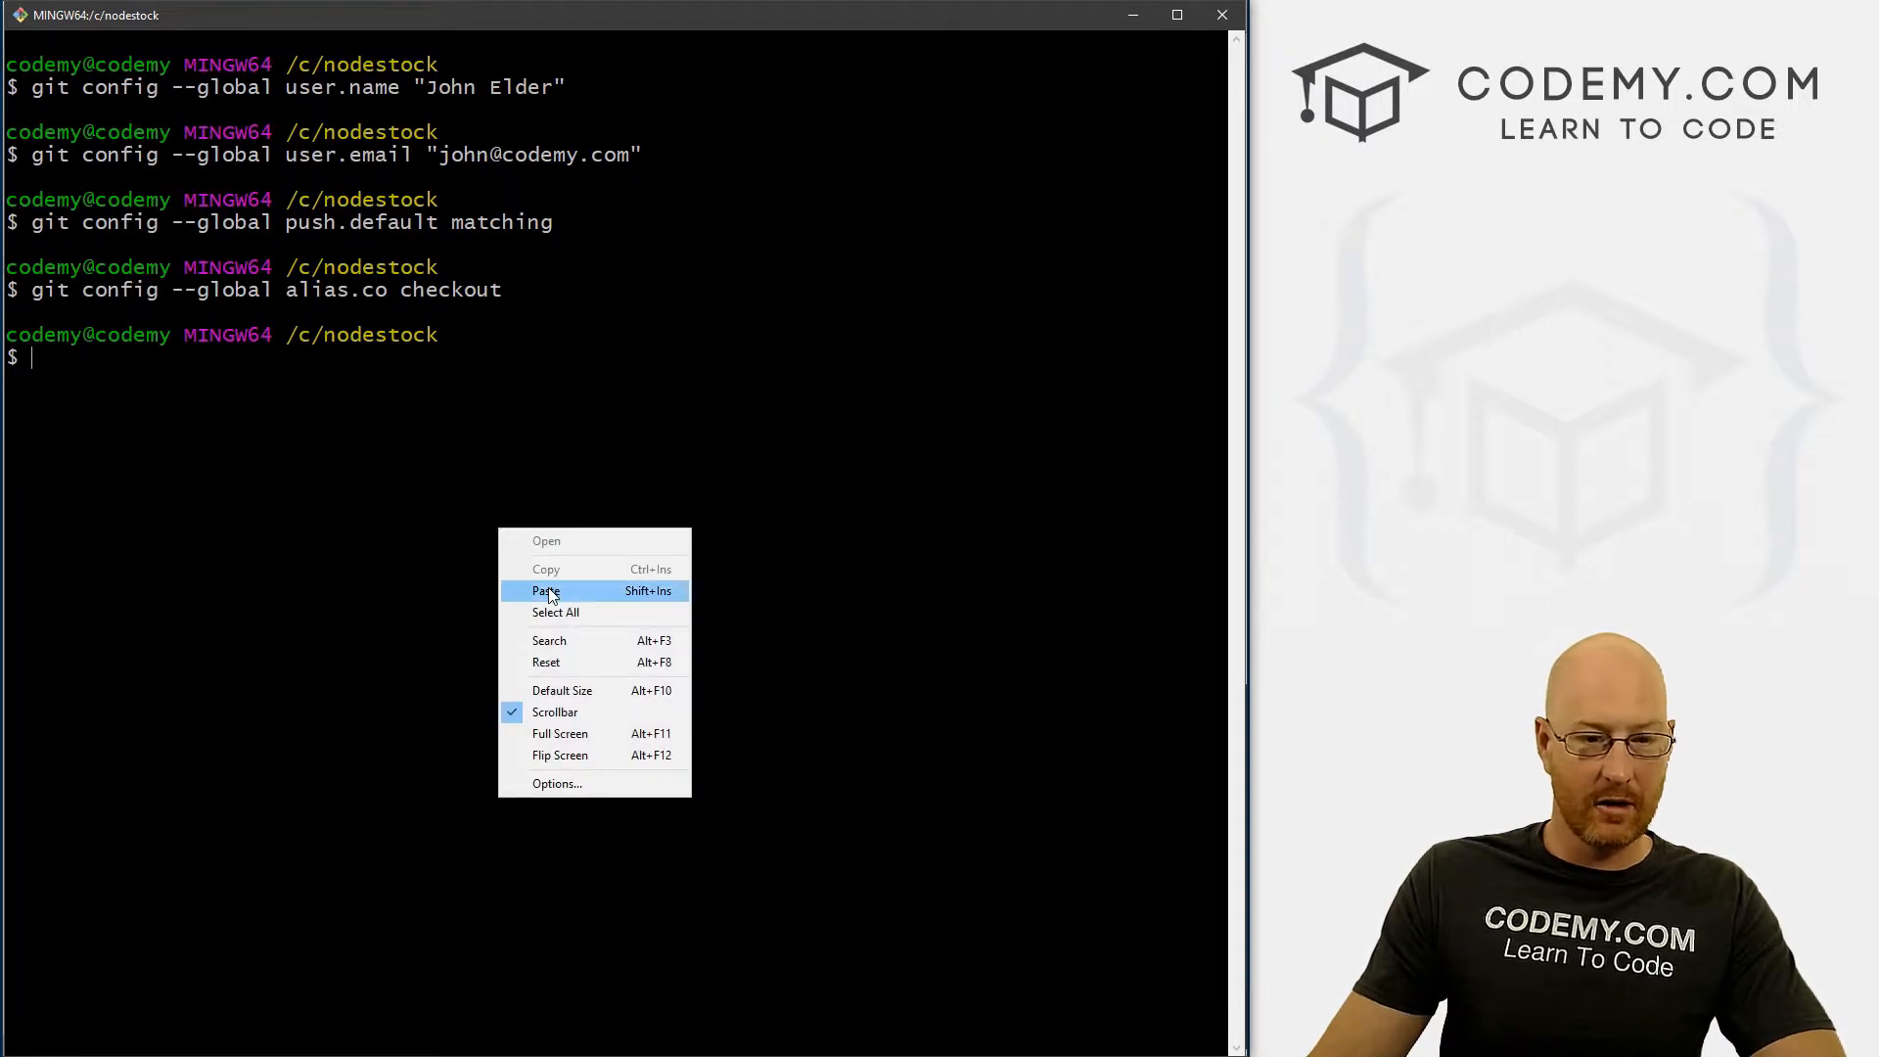
- Paste git init at the prompt to create an empty repository in nodestock
left_click(546, 591)
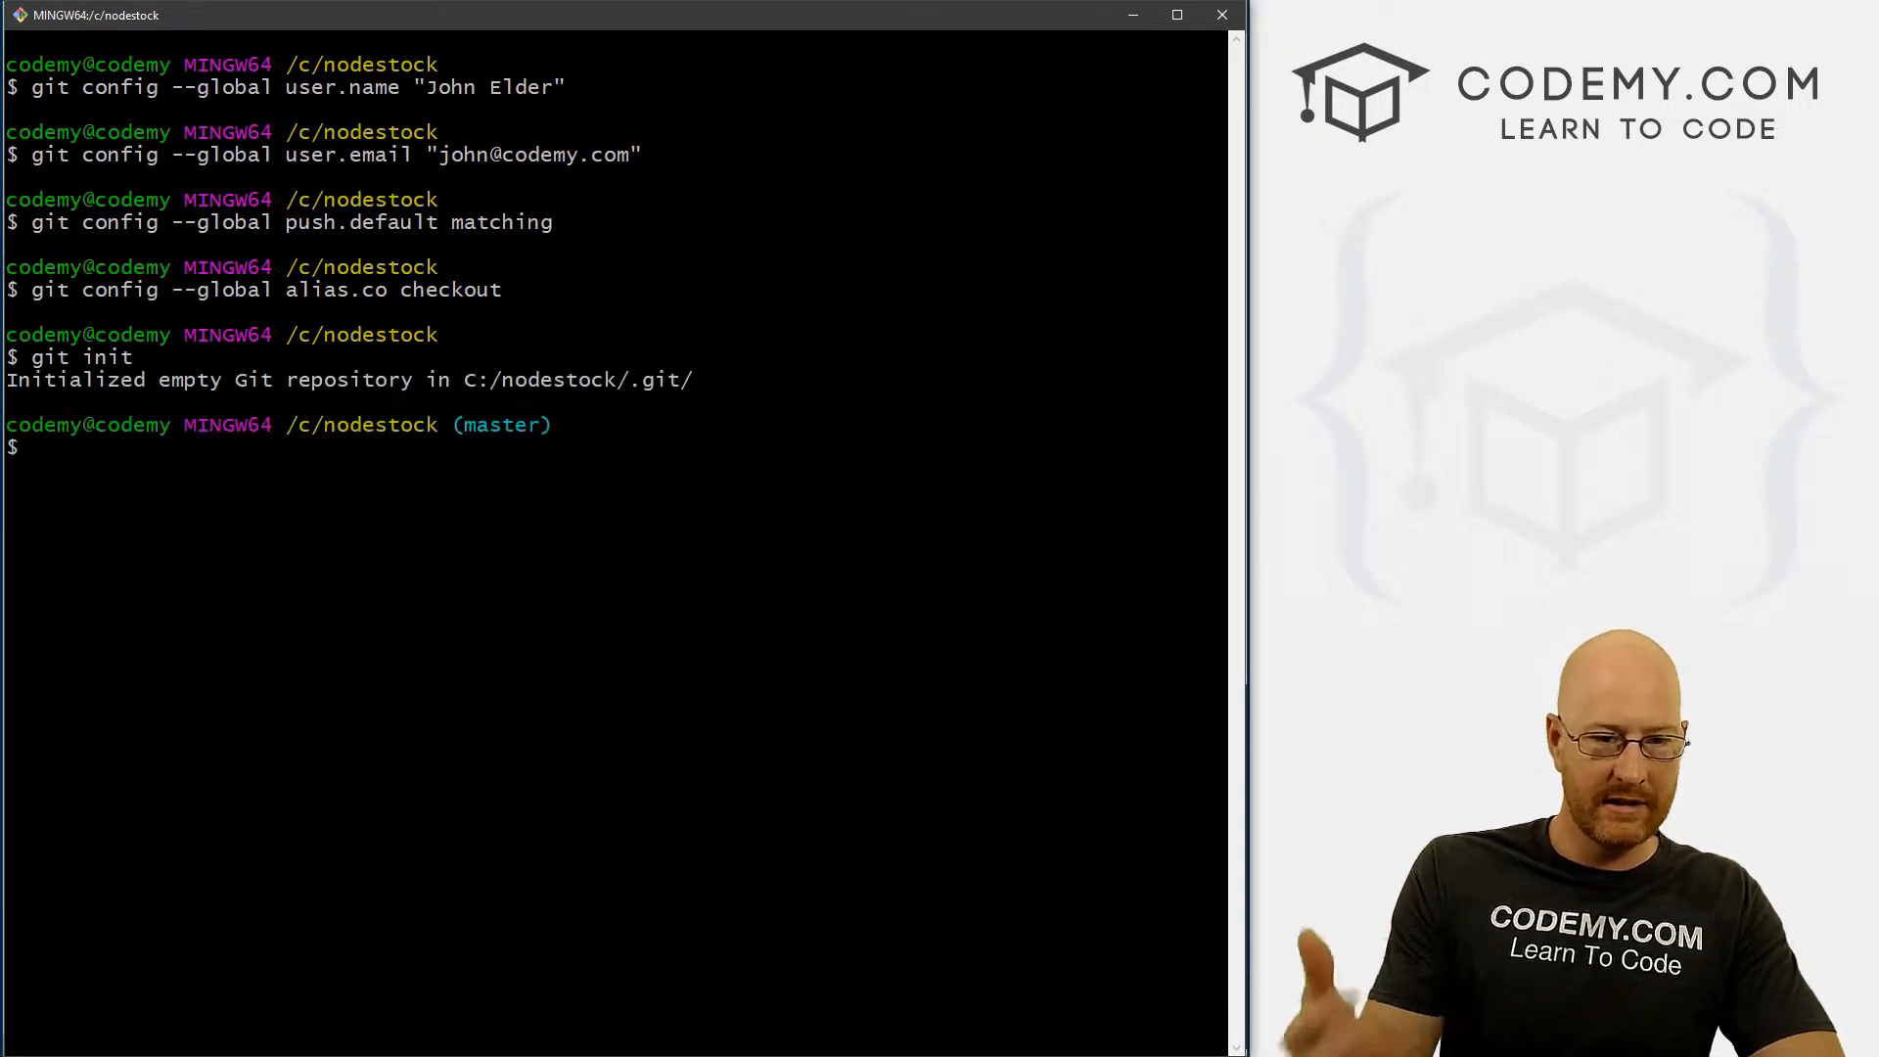
type("v")
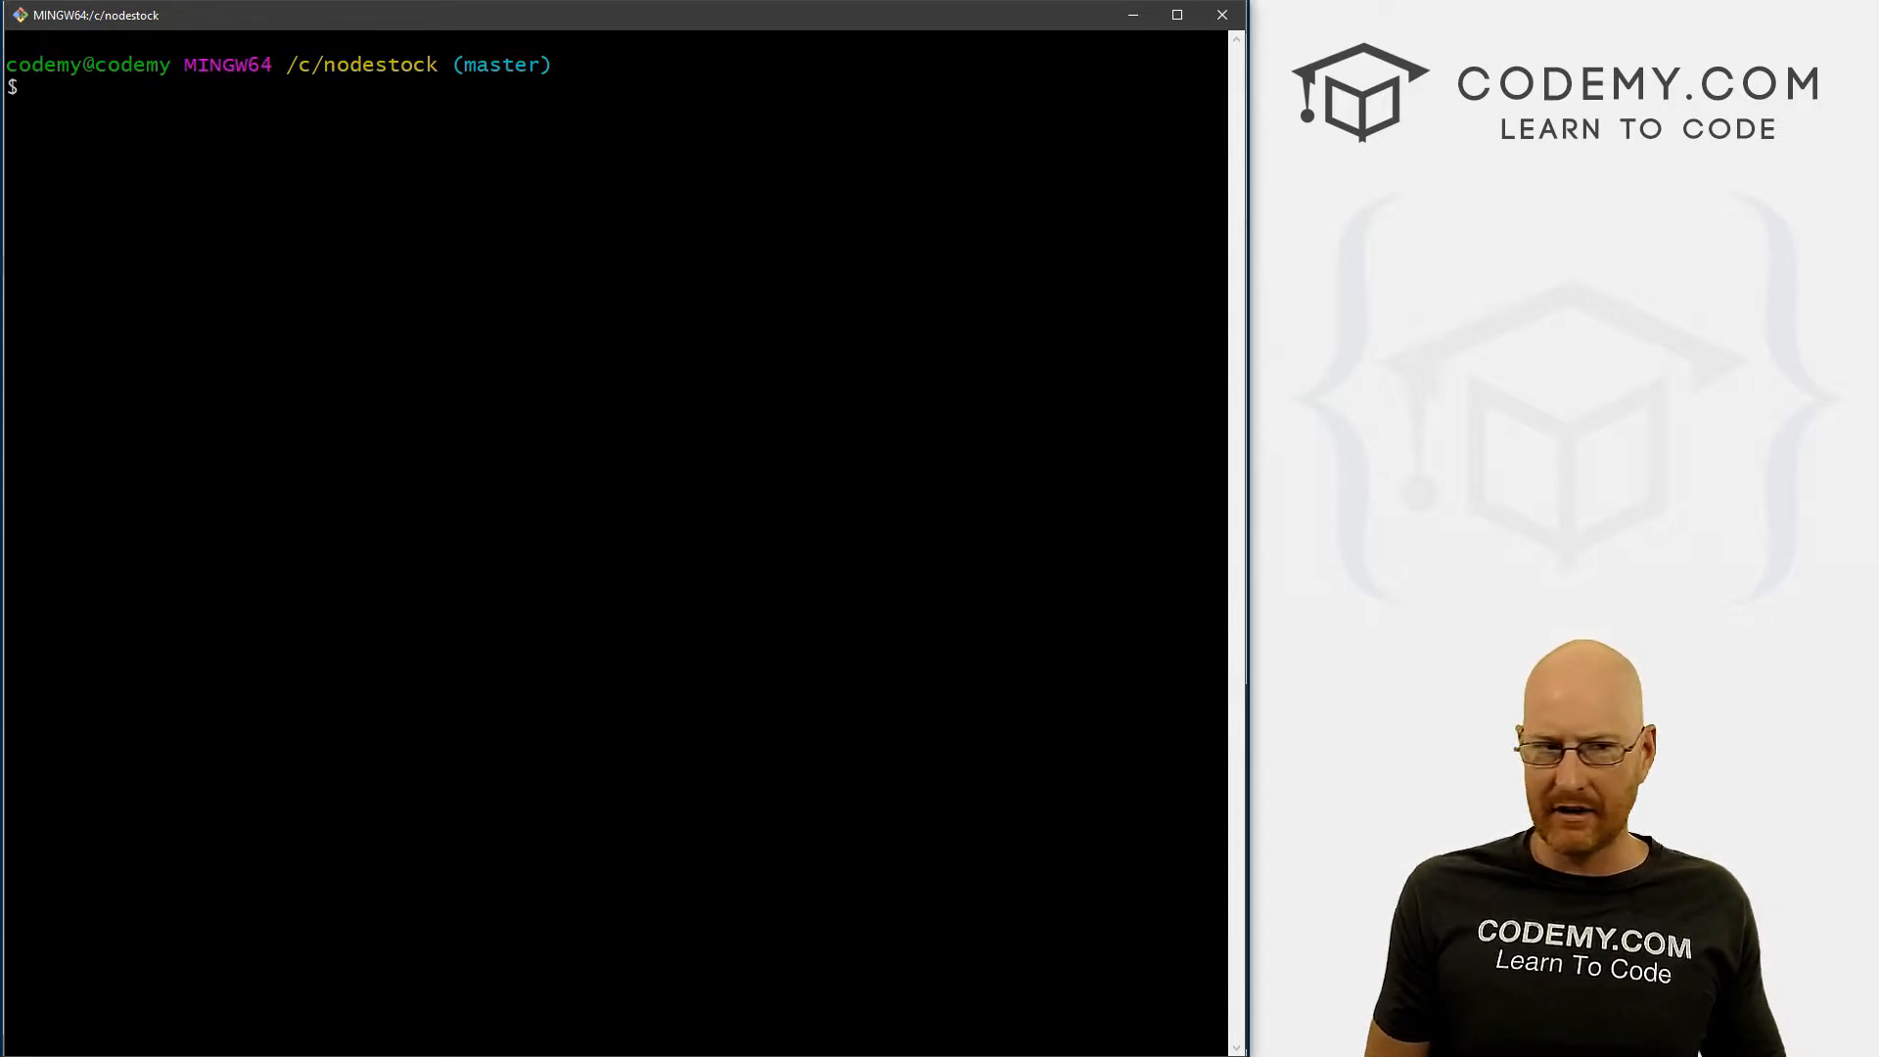
- Stage all nodestock files with 'git add .'
type("git")
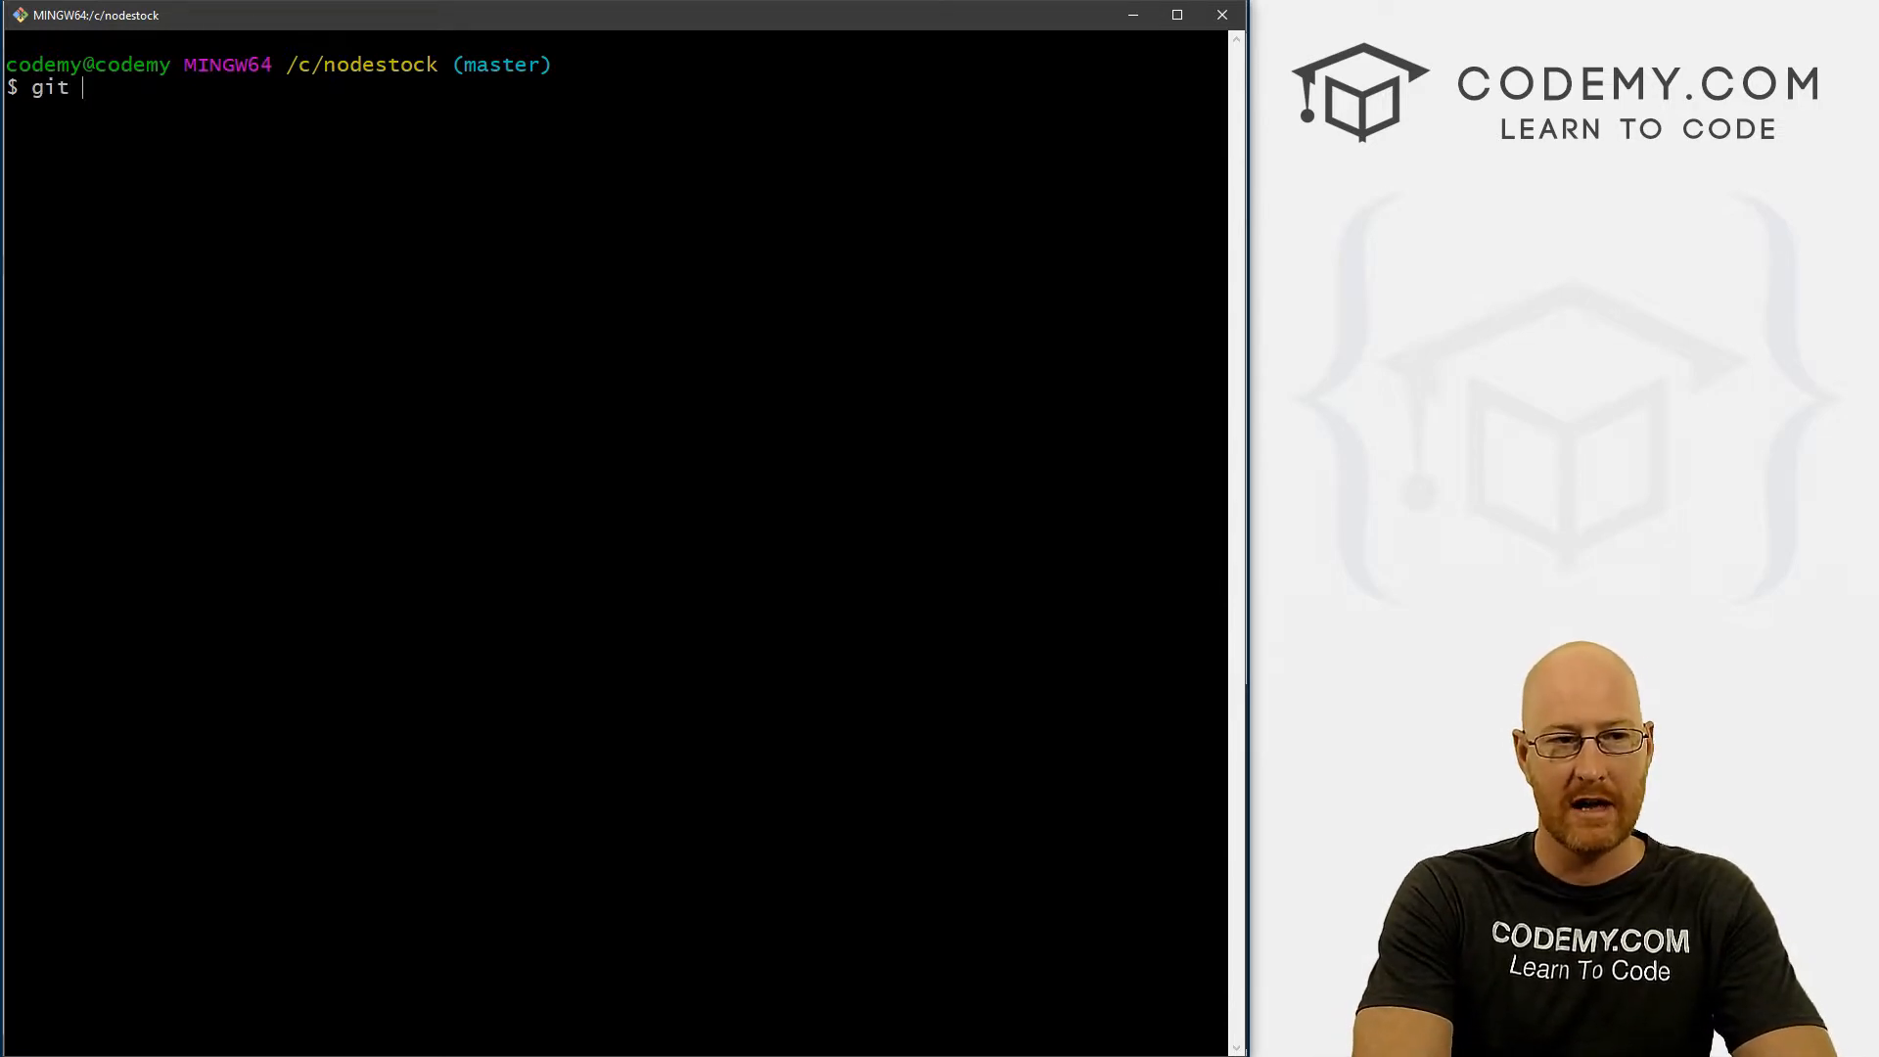
type("add .")
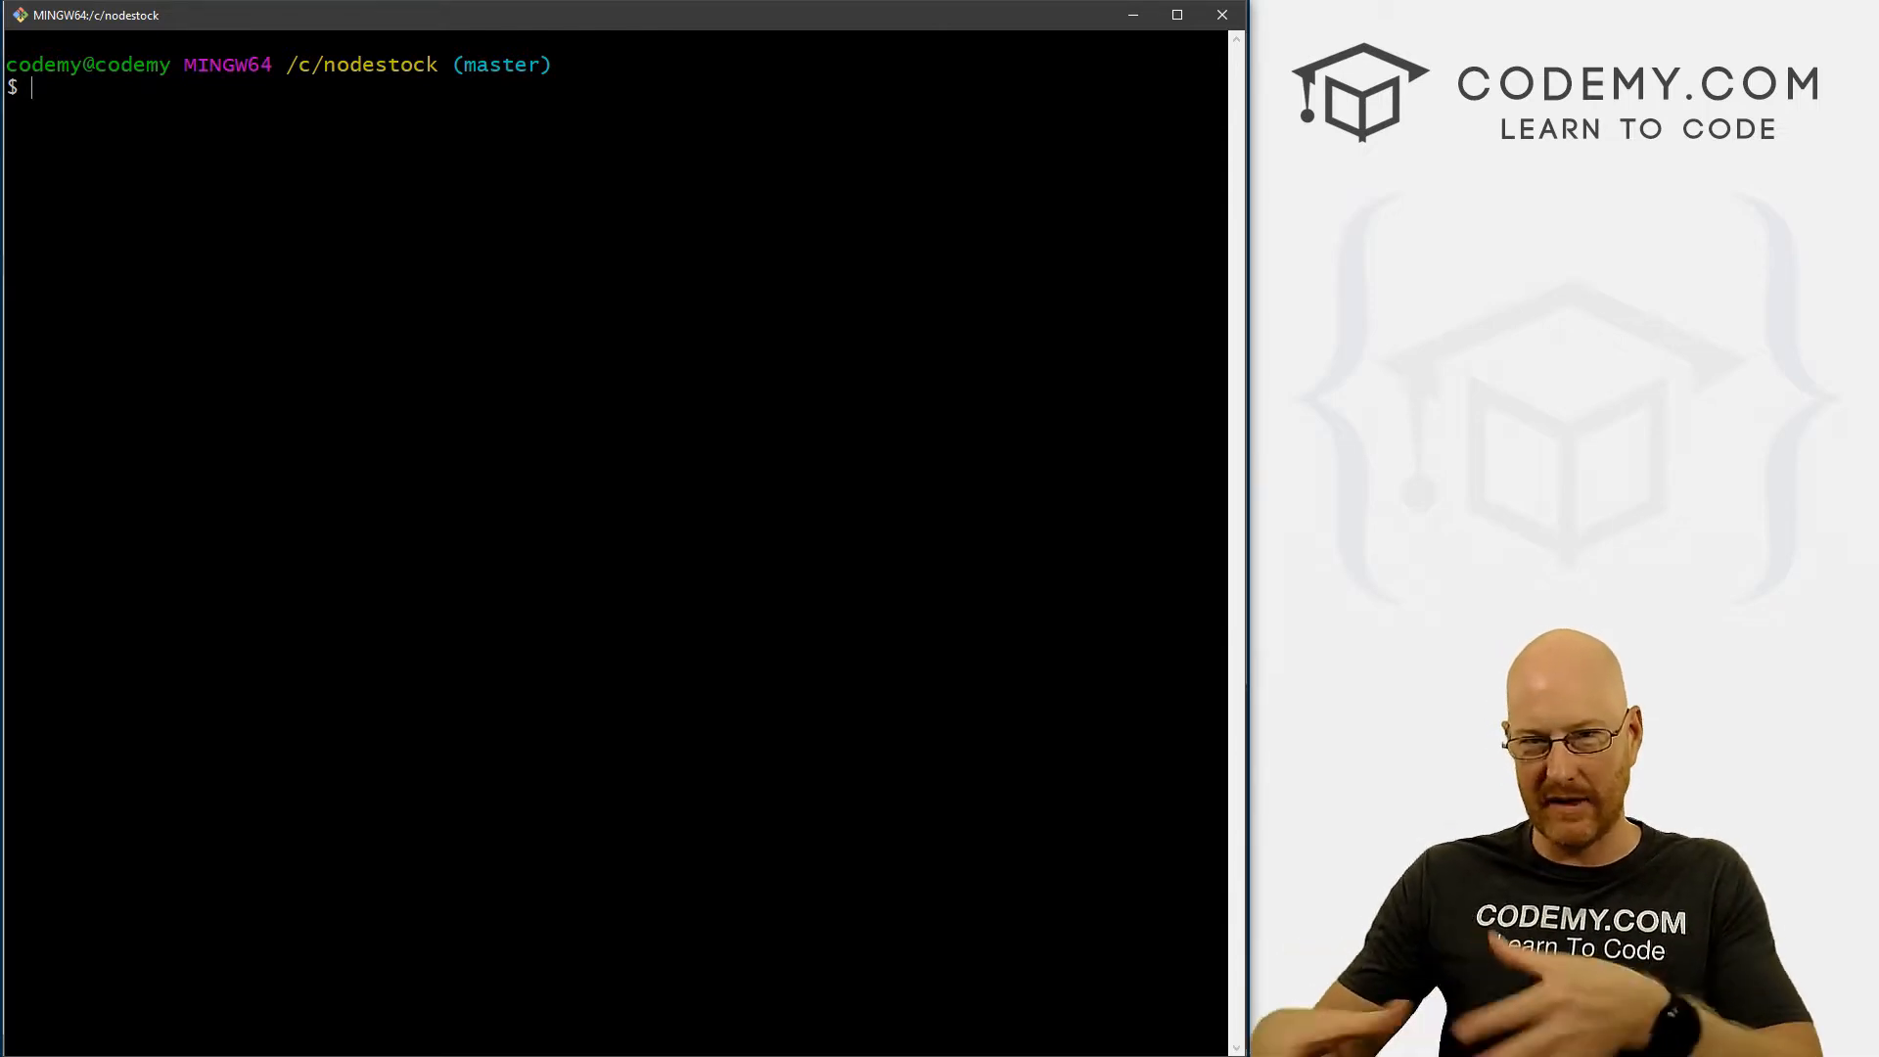
- Commit all staged files with git commit -am 'initial commit'
type("git")
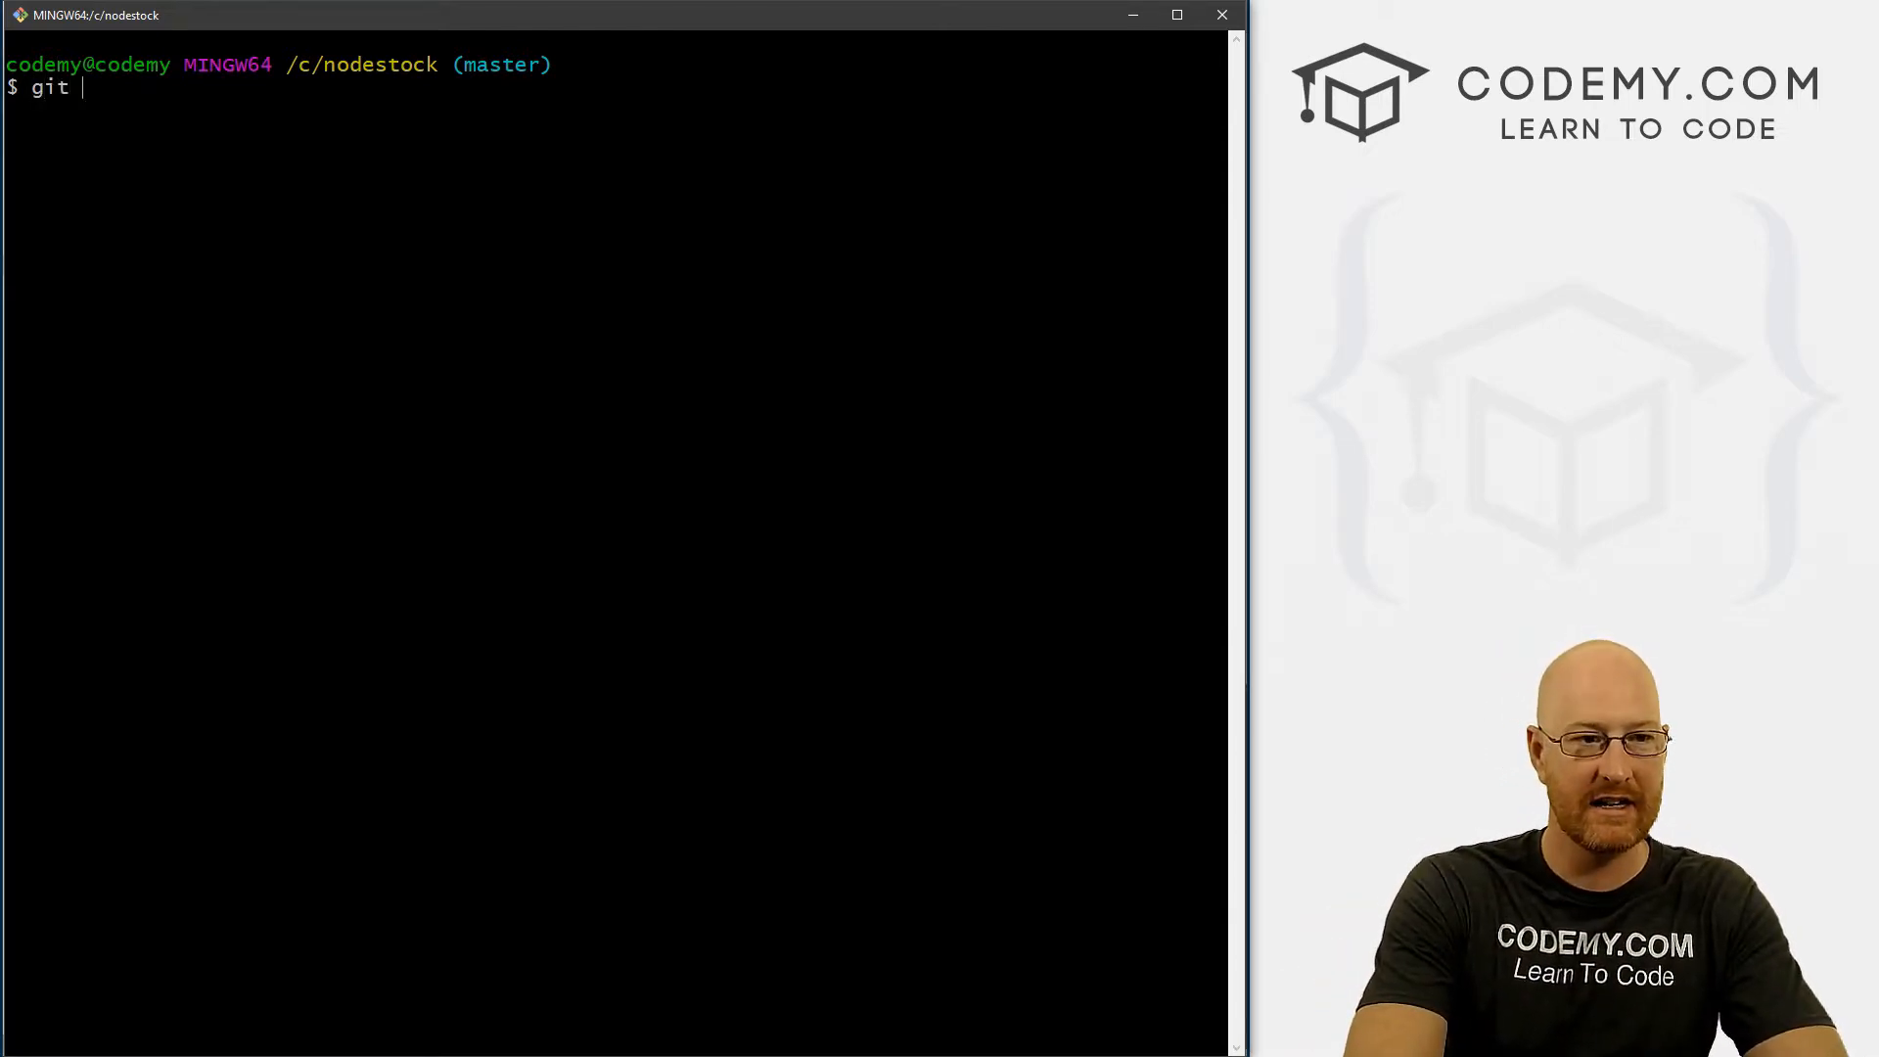
type("commit -am")
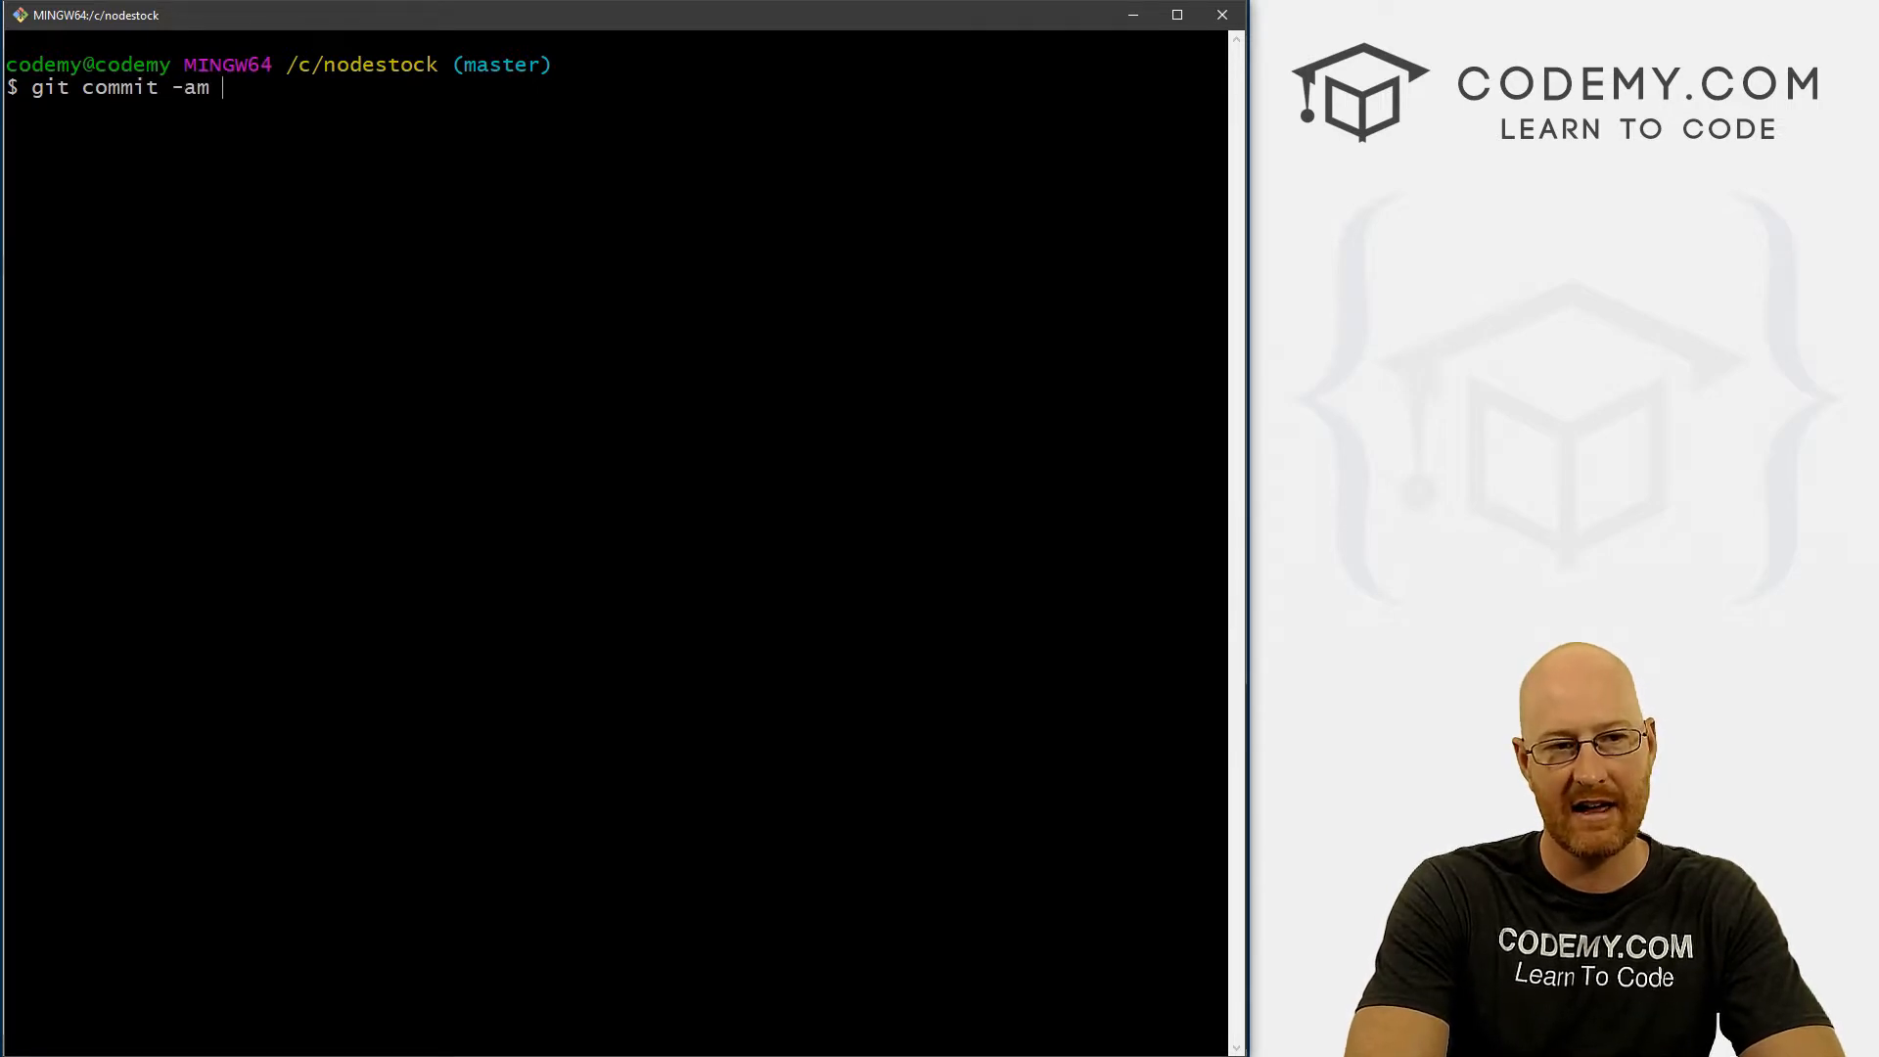
type("'init")
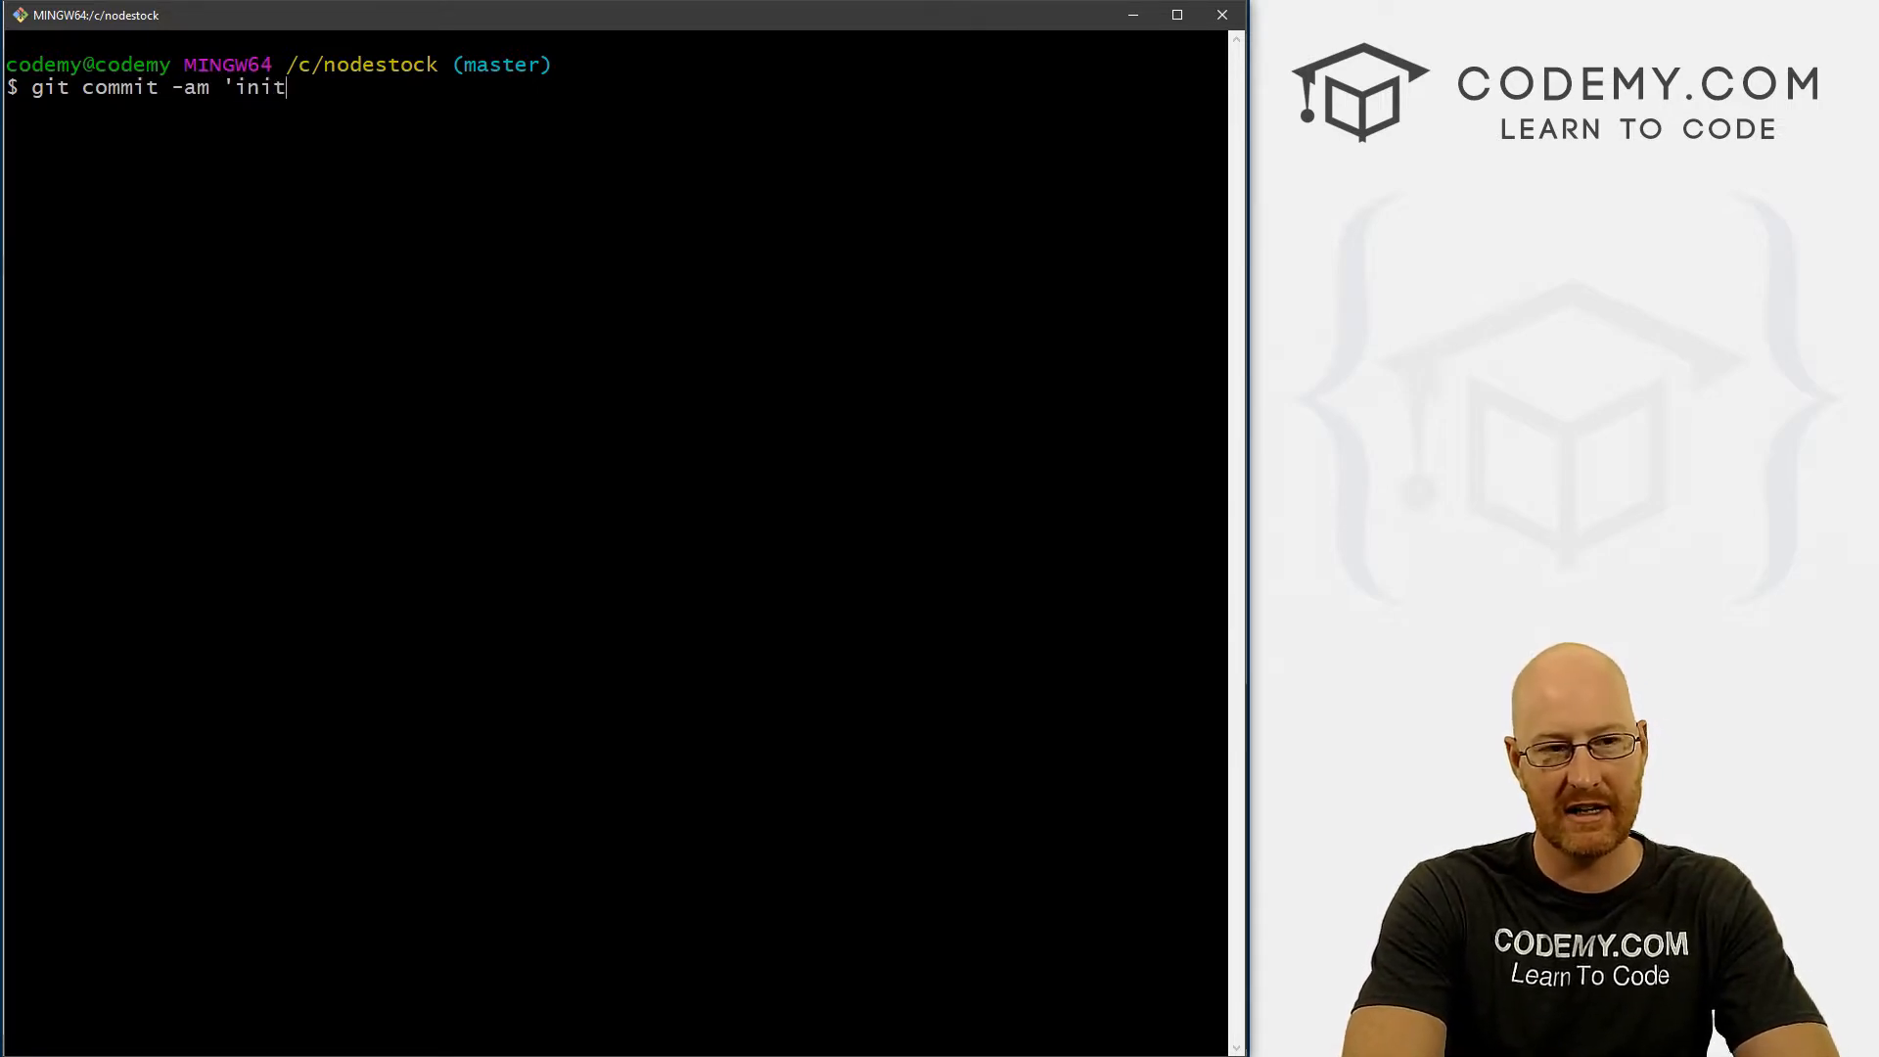
type("ial commit")
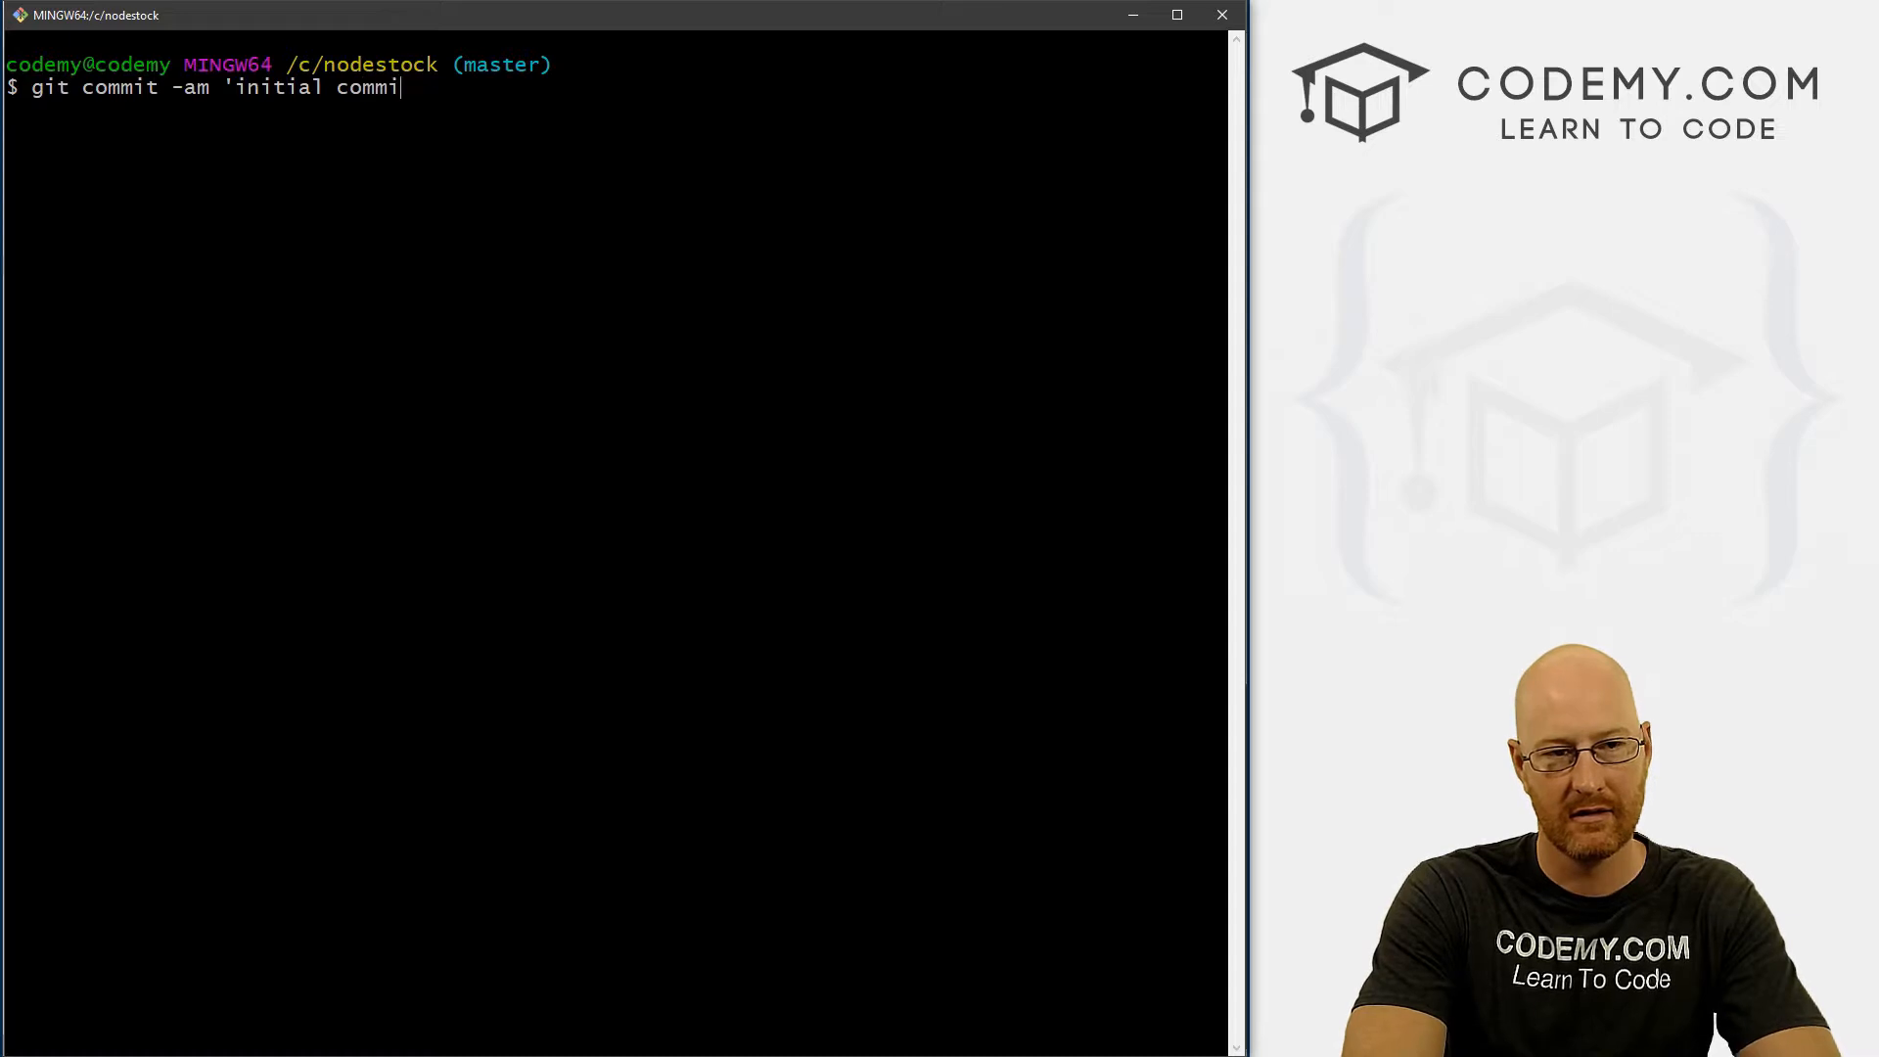
type("t'")
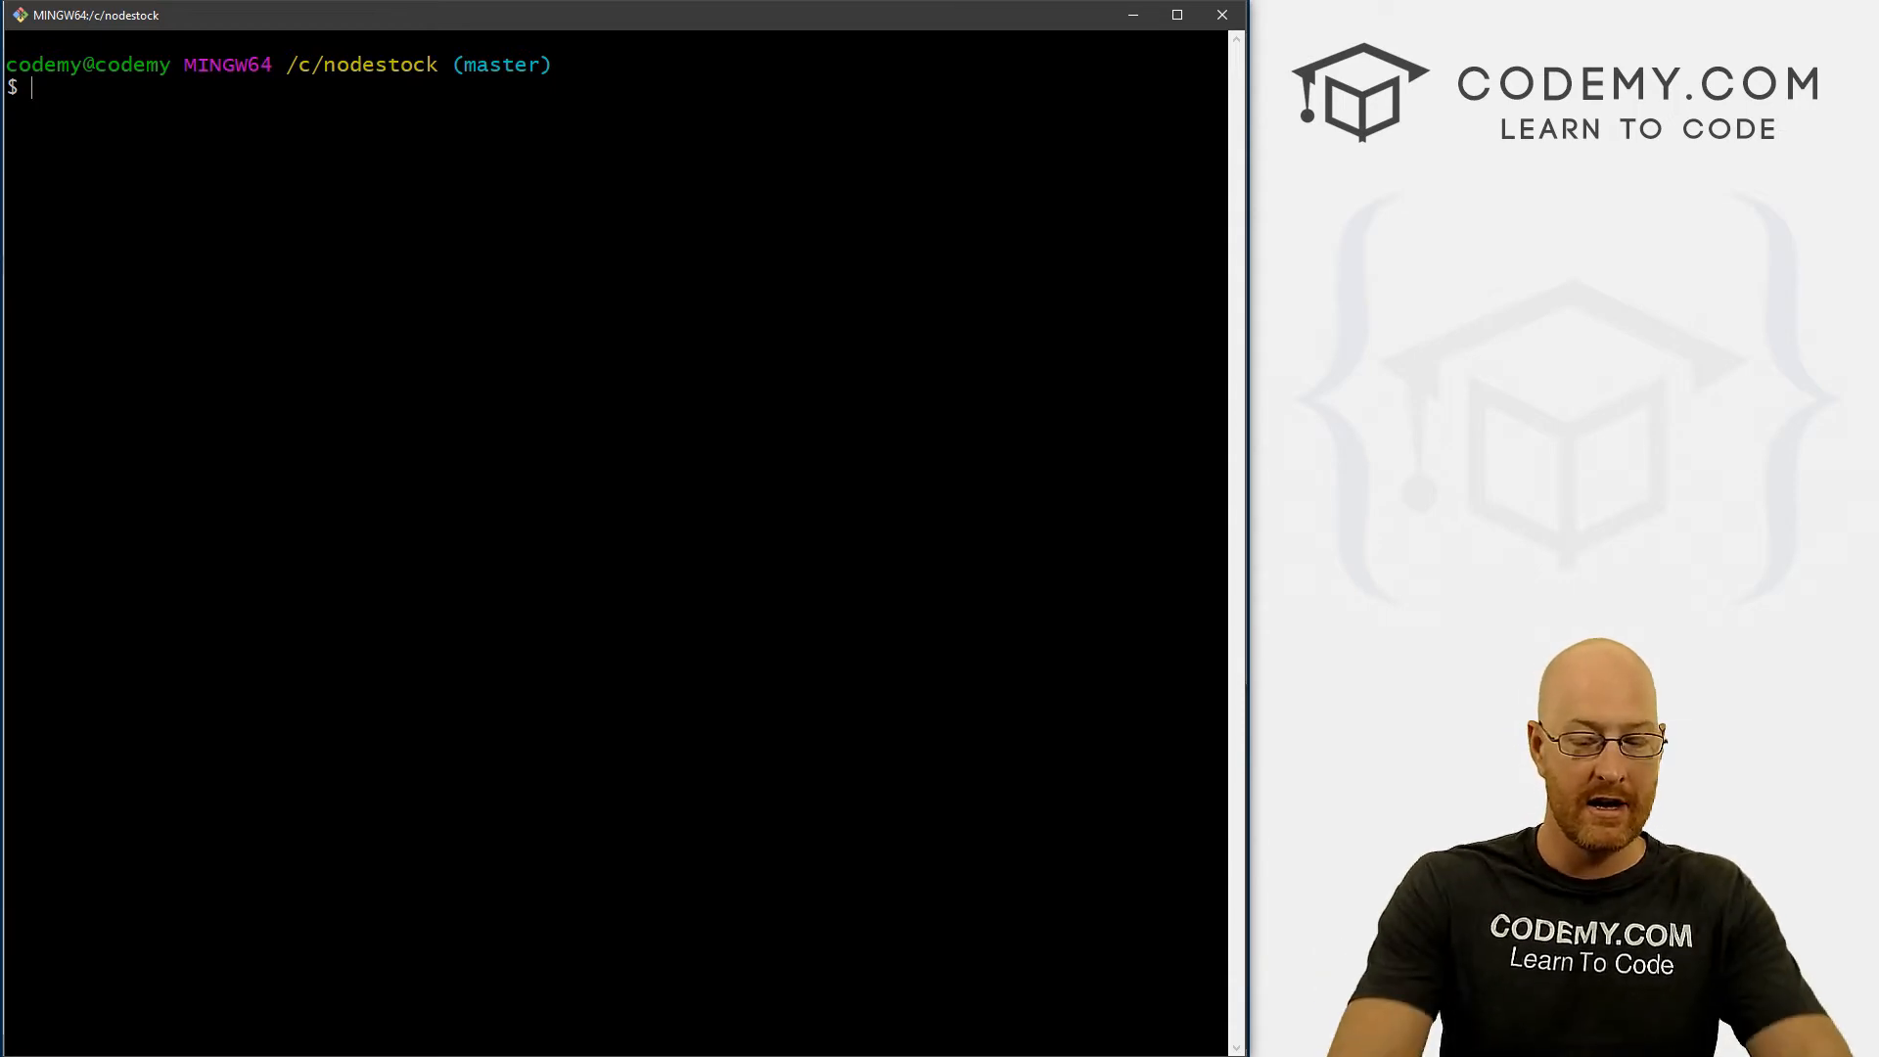
- List nodestock with ls, then ls -a to reveal the hidden .git folder
type("ls")
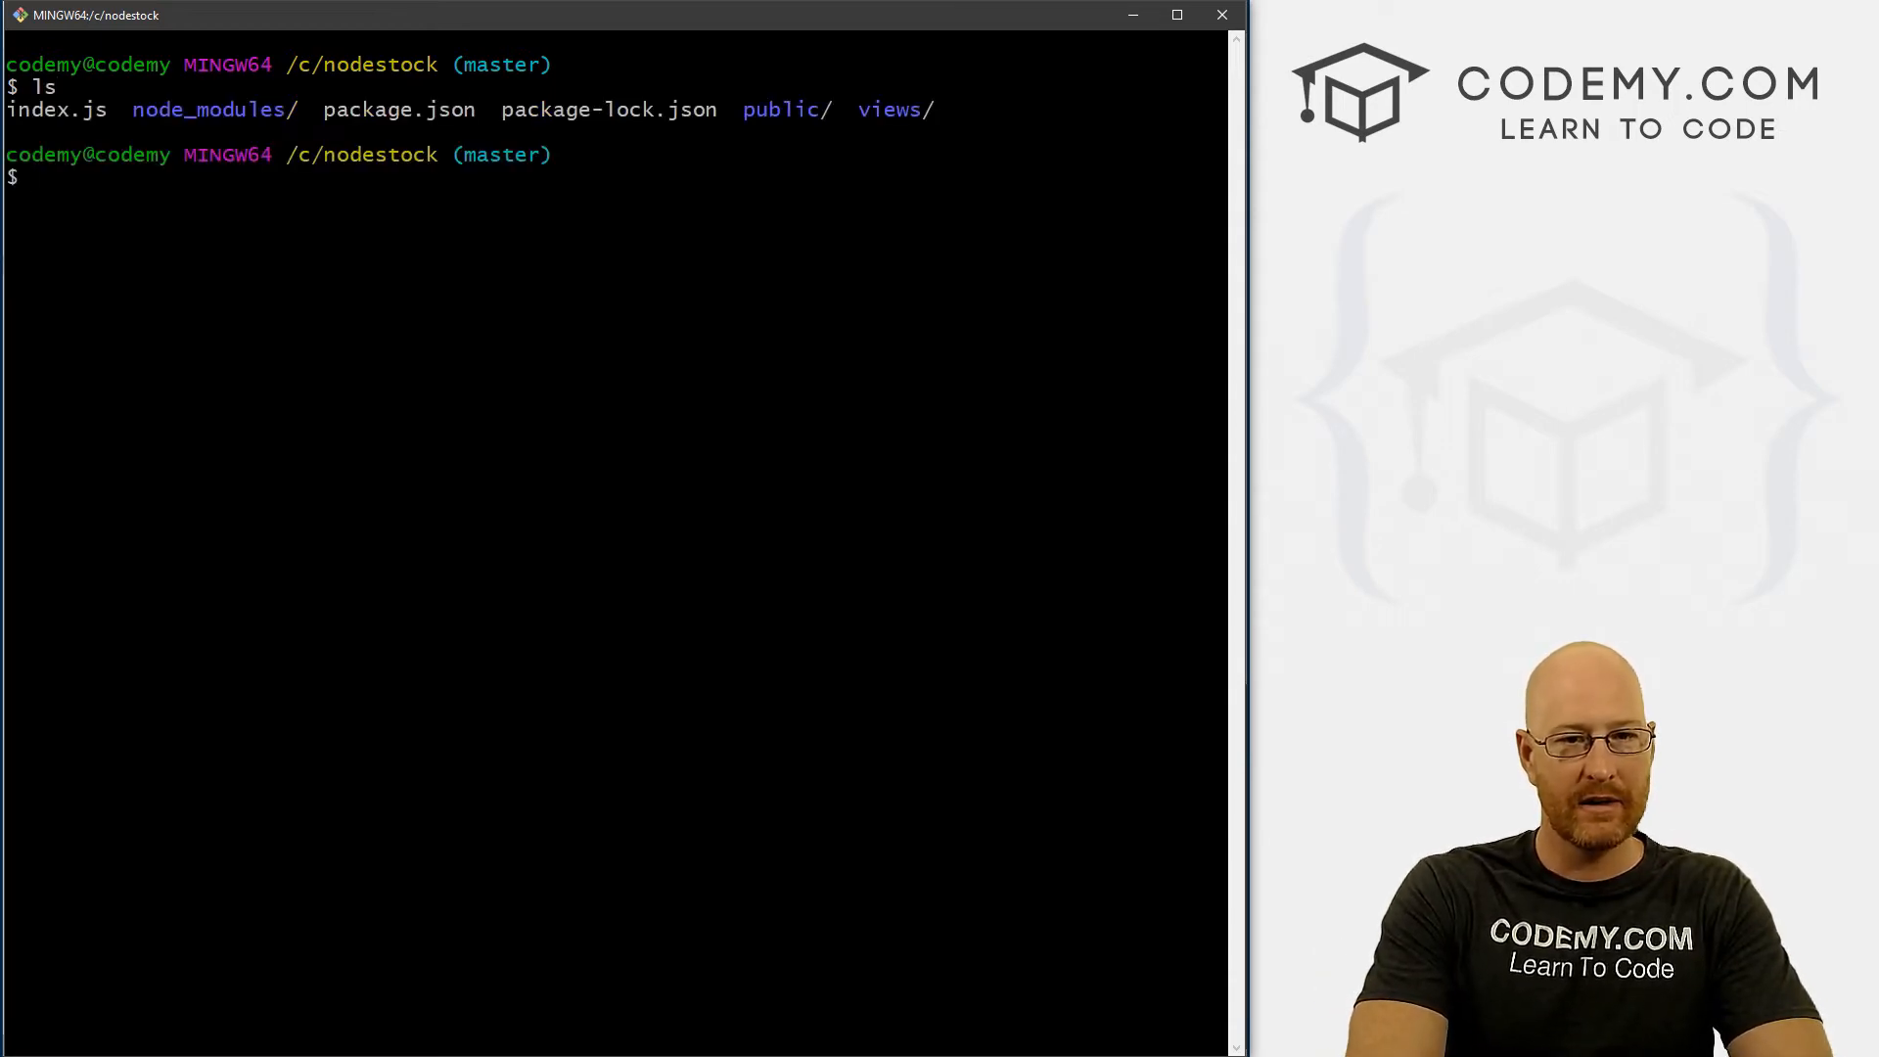
type("ls -a")
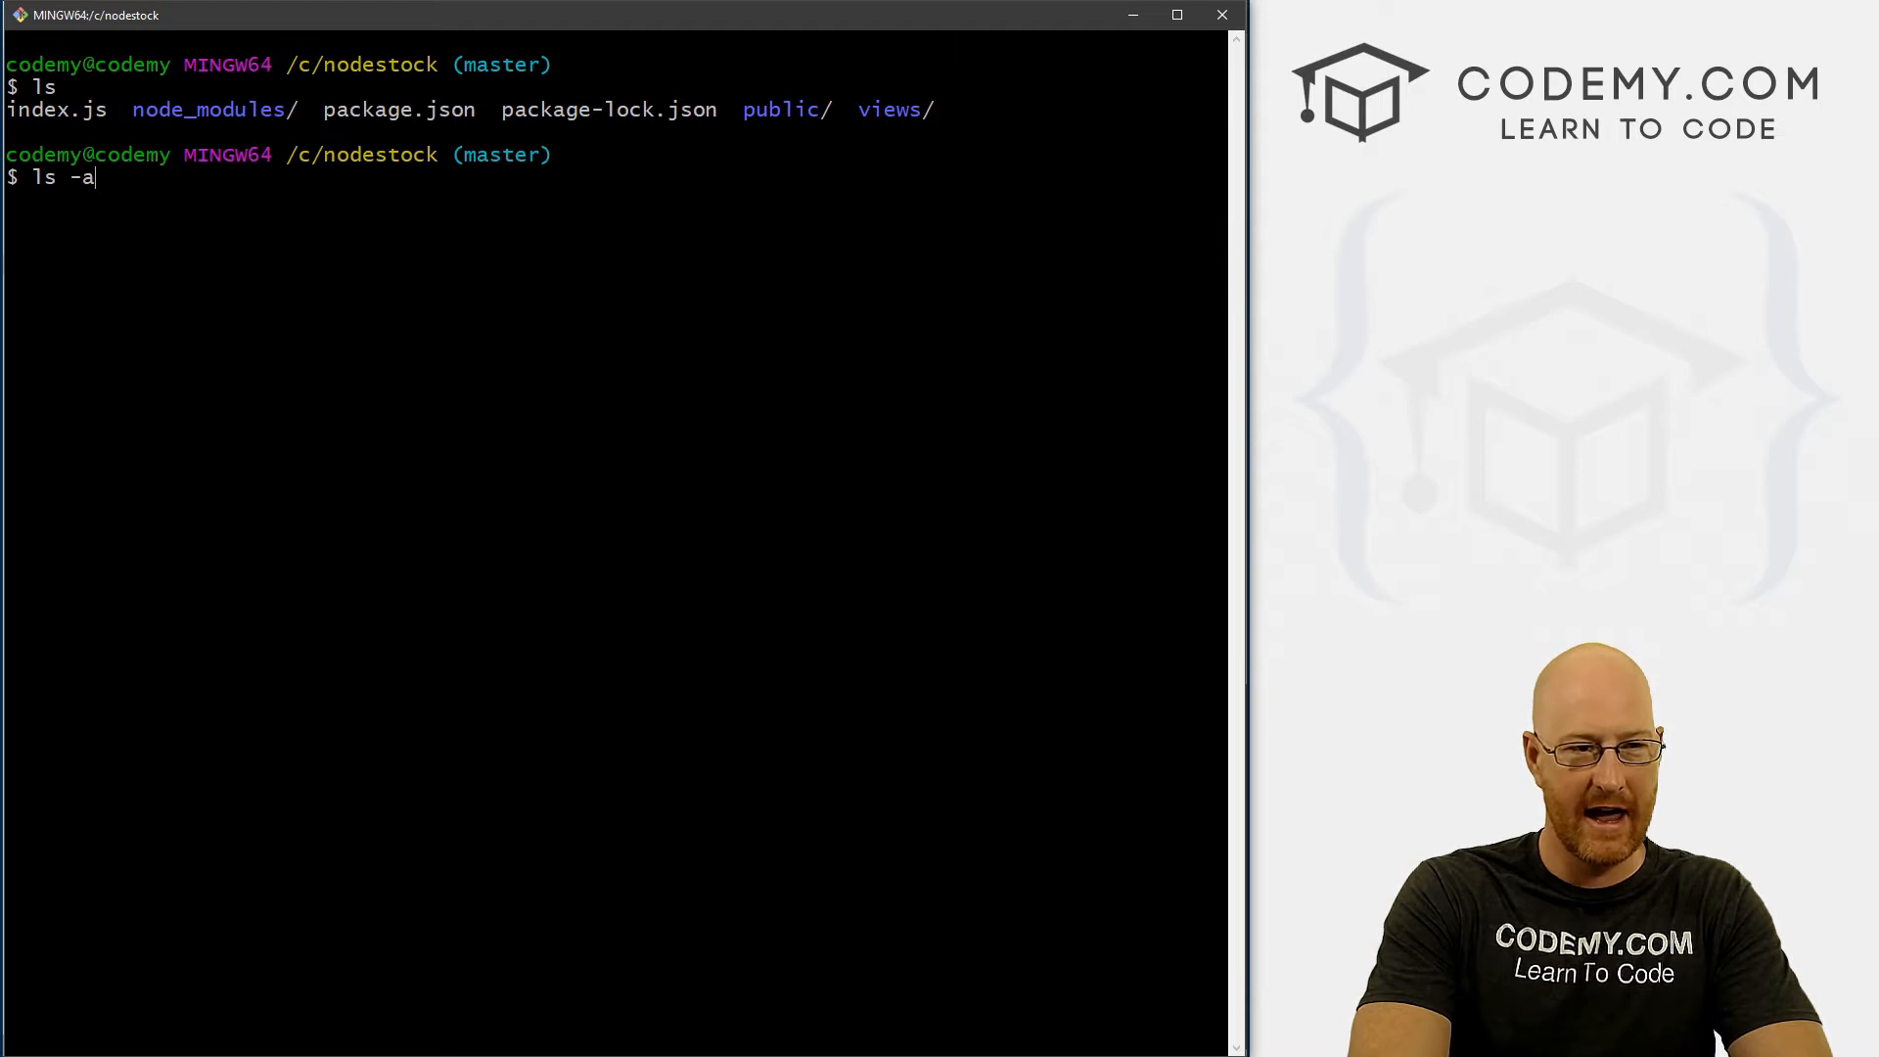